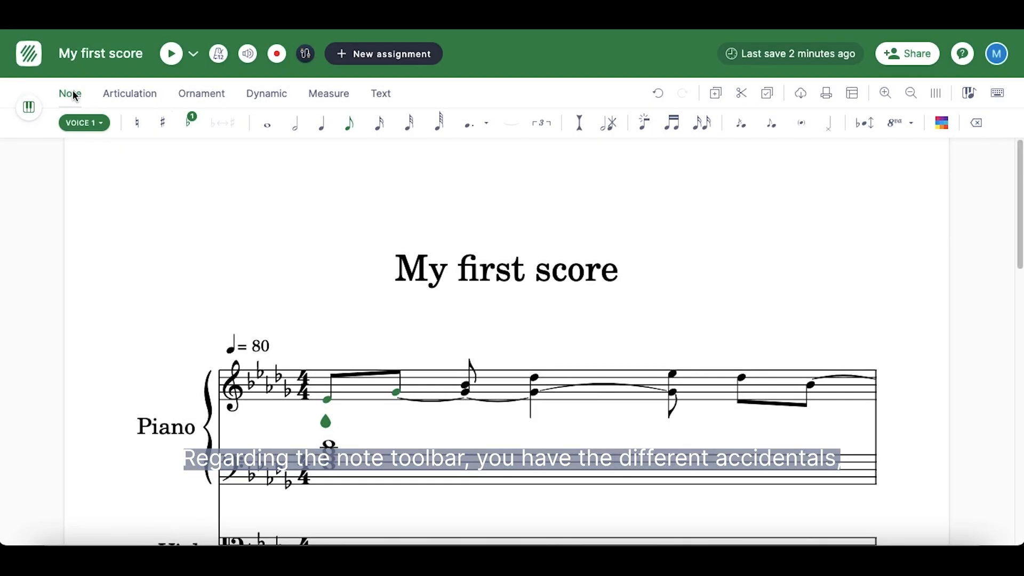
{"action": "mouse_move", "coordinate": [103, 114]}
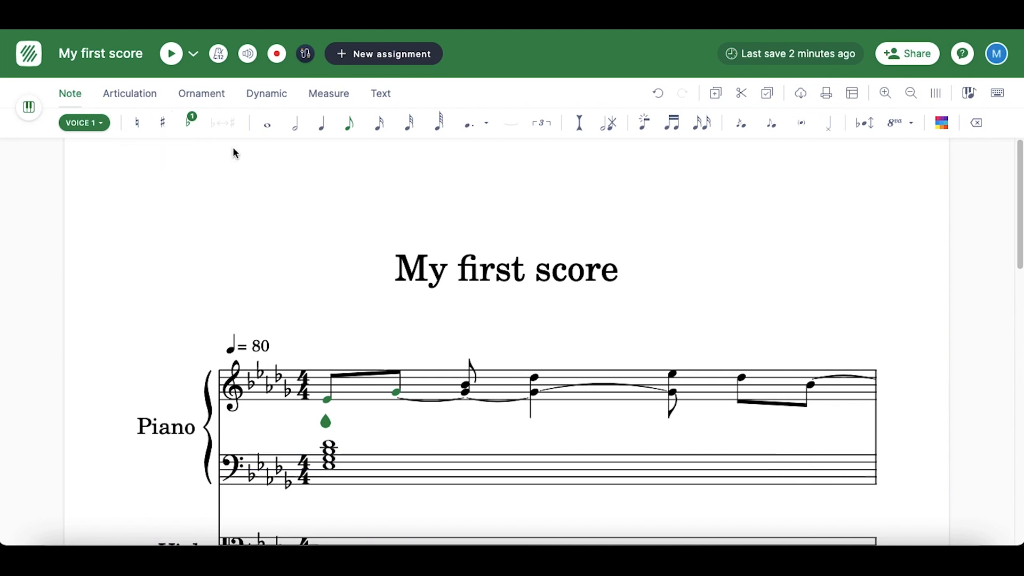
{"action": "mouse_move", "coordinate": [438, 123]}
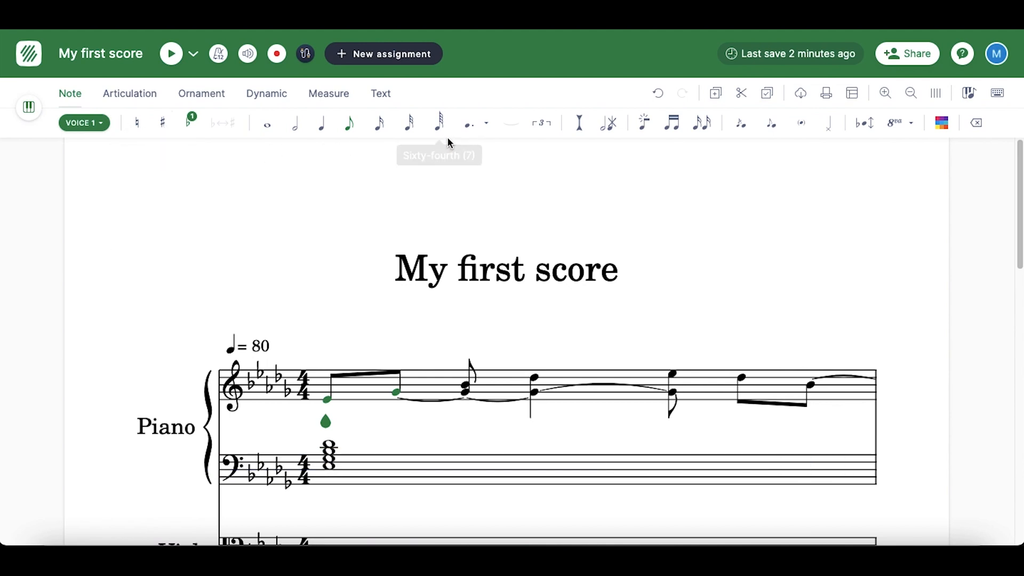
{"action": "mouse_move", "coordinate": [469, 124]}
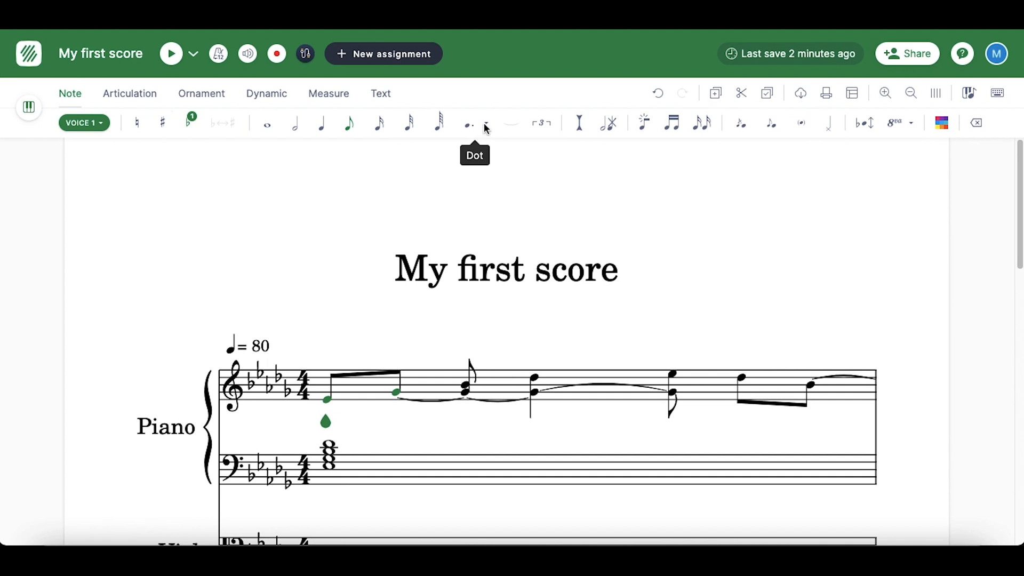
{"action": "mouse_move", "coordinate": [510, 167]}
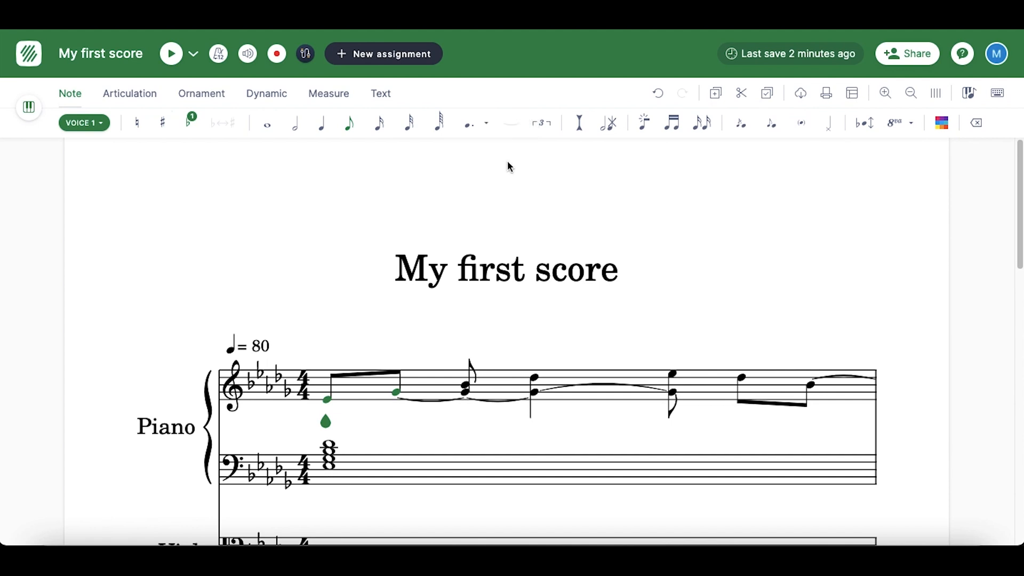
{"action": "mouse_move", "coordinate": [540, 123]}
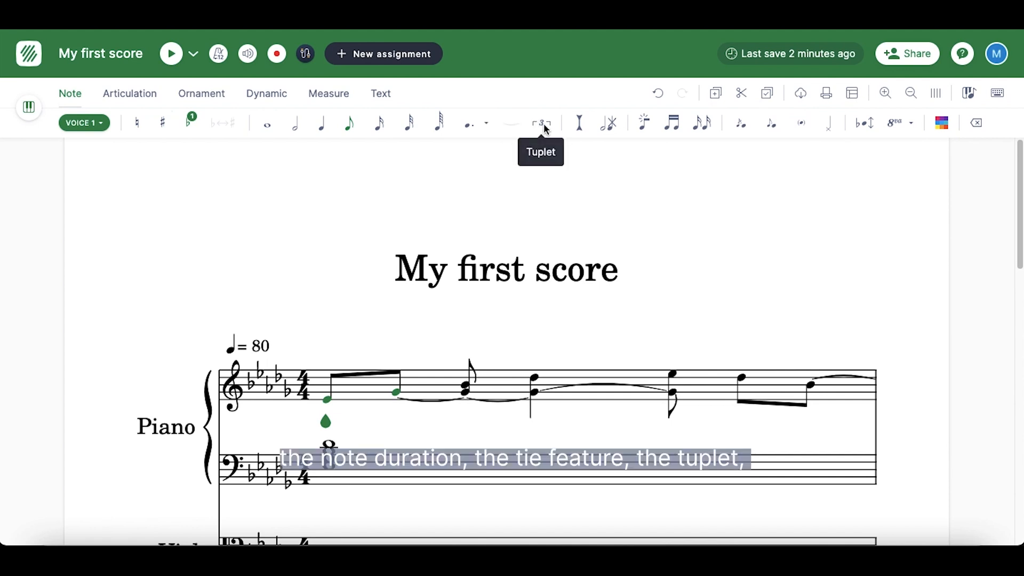
- Review the duration-mode choices and switch note entry to Insert Mode
{"action": "left_click", "coordinate": [542, 122]}
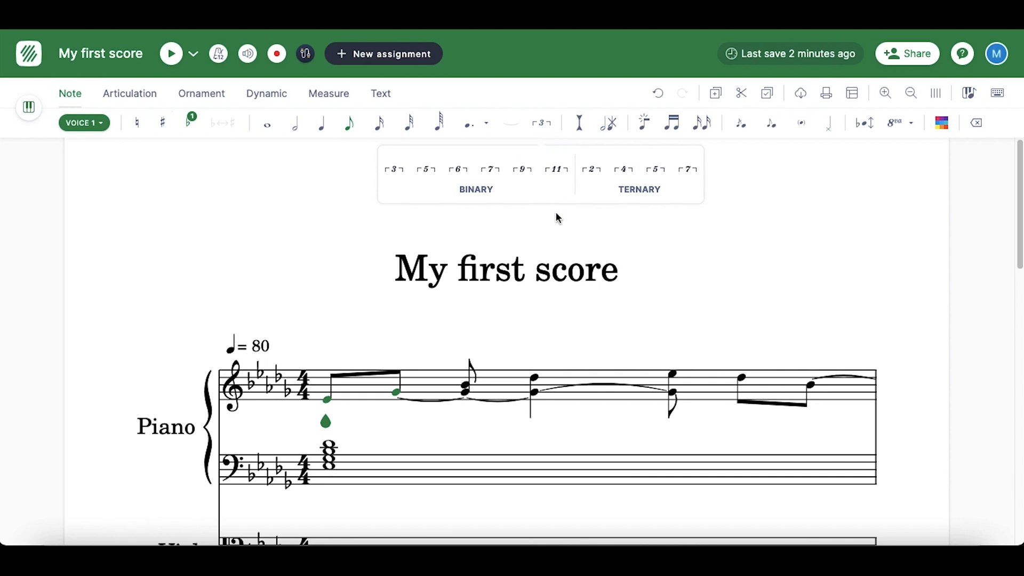
{"action": "mouse_move", "coordinate": [542, 123]}
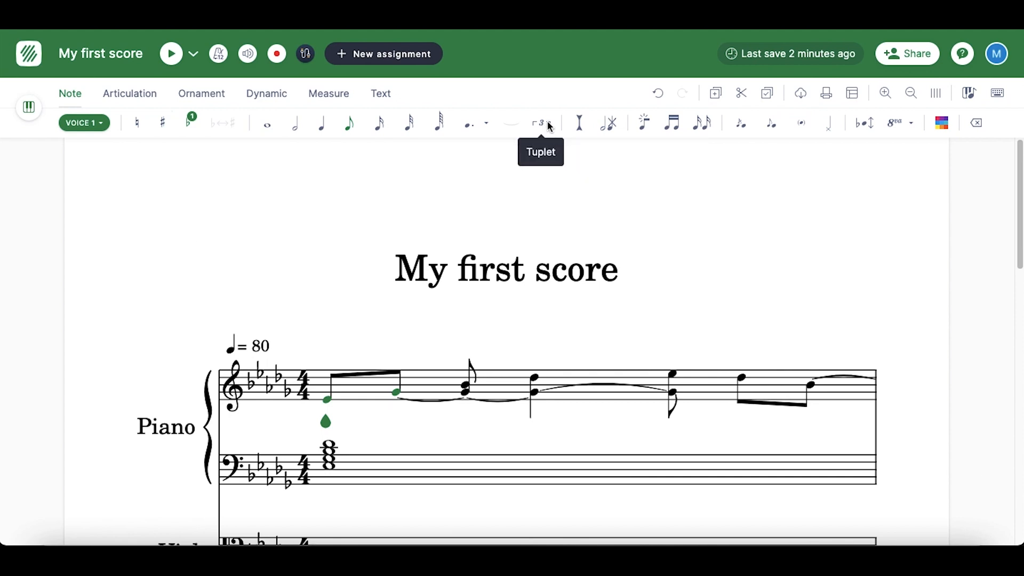
{"action": "mouse_move", "coordinate": [578, 122]}
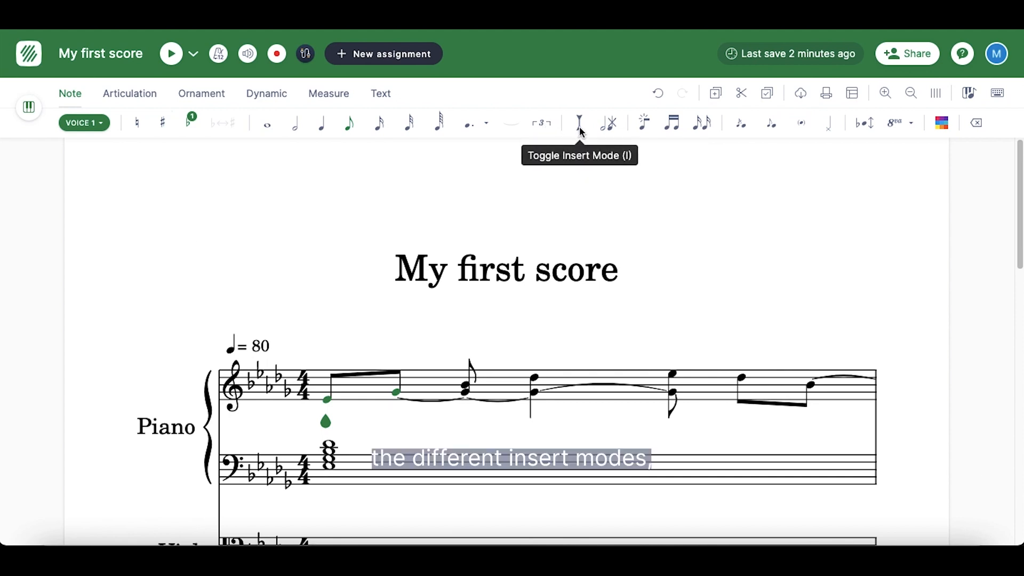
{"action": "mouse_move", "coordinate": [608, 124]}
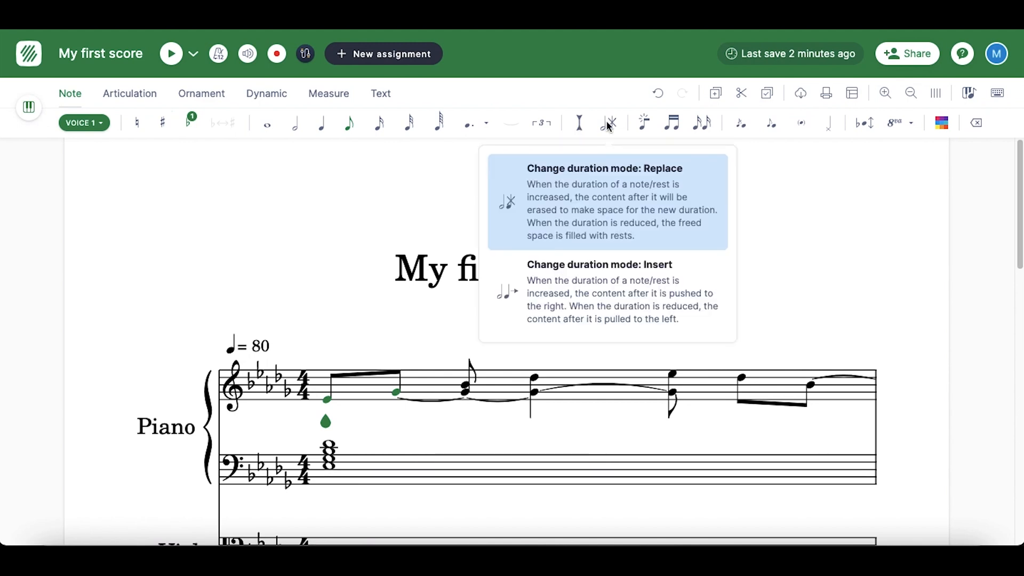
{"action": "mouse_move", "coordinate": [586, 226]}
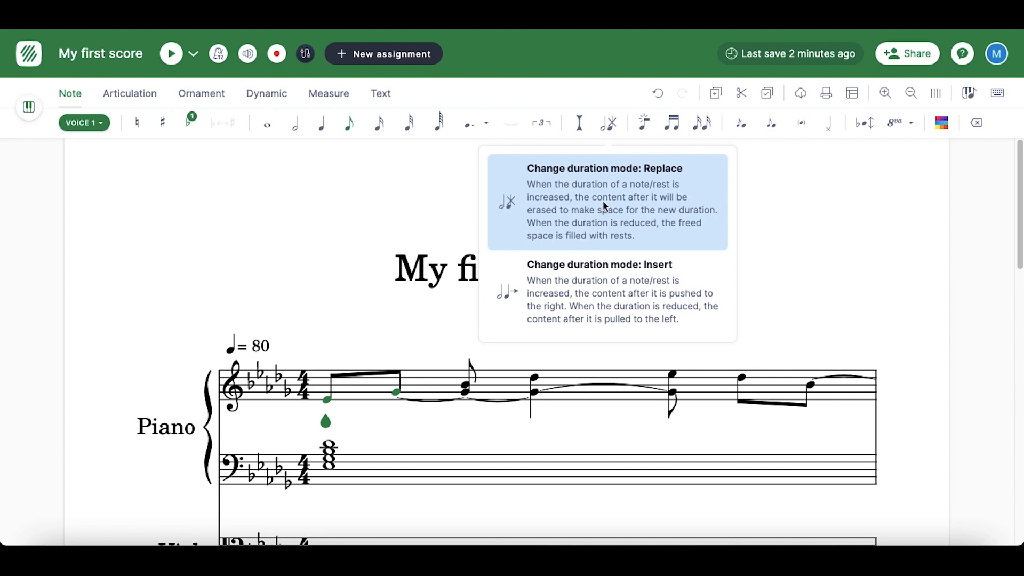
{"action": "mouse_move", "coordinate": [580, 123]}
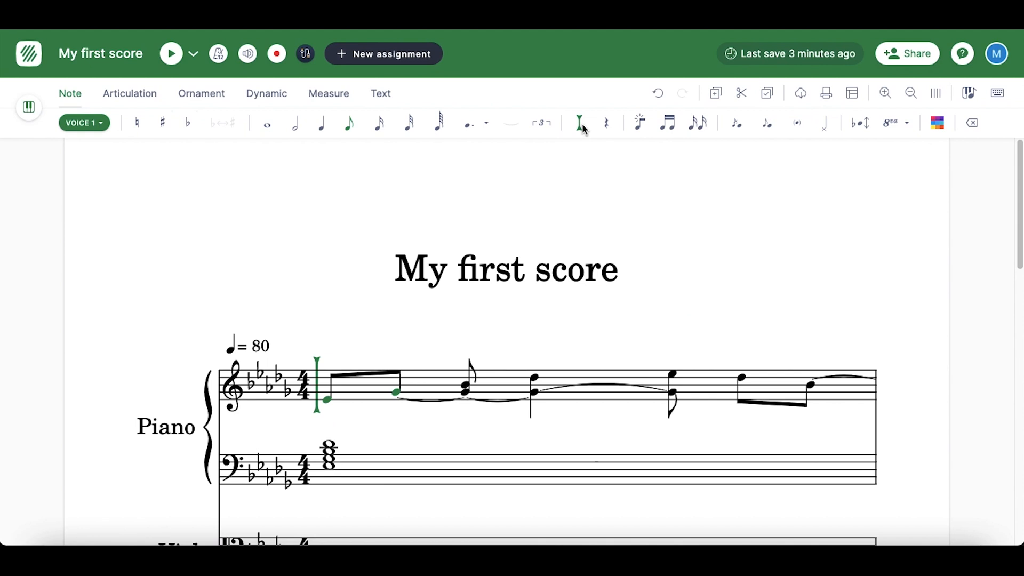
{"action": "mouse_move", "coordinate": [606, 129]}
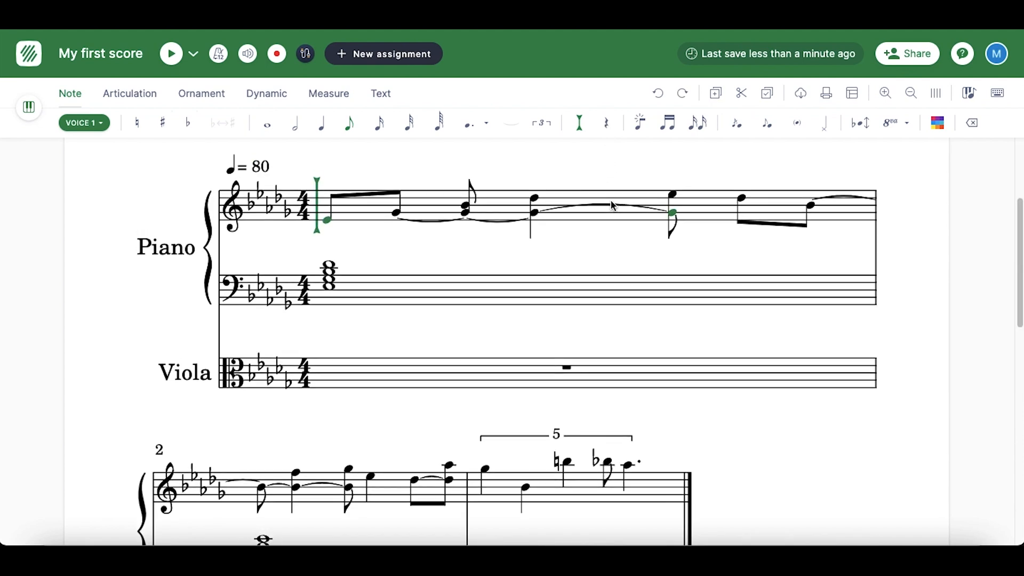
{"action": "scroll", "scroll_direction": "up", "scroll_amount": 3}
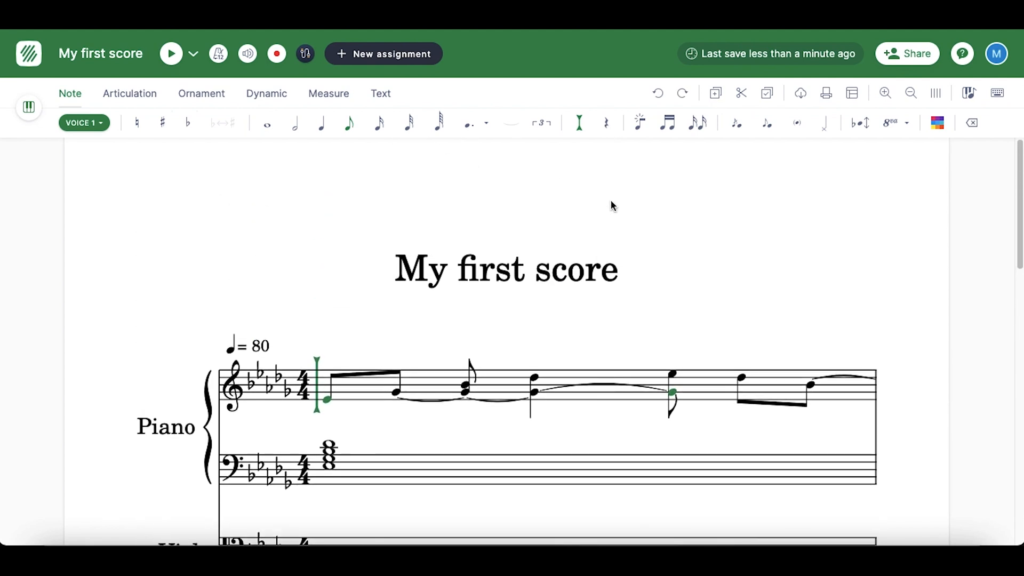
{"action": "mouse_move", "coordinate": [639, 122]}
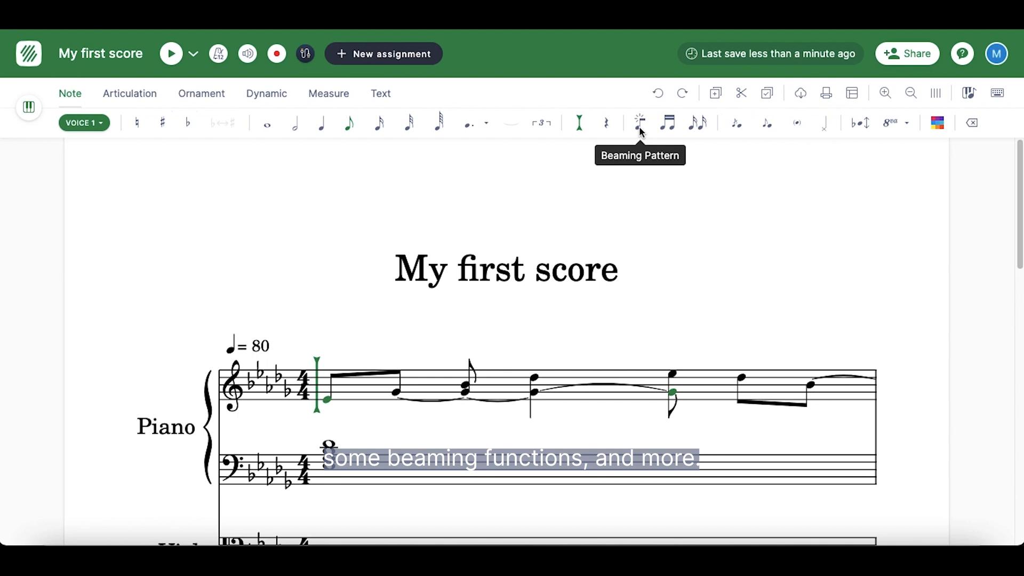
{"action": "left_click", "coordinate": [639, 123]}
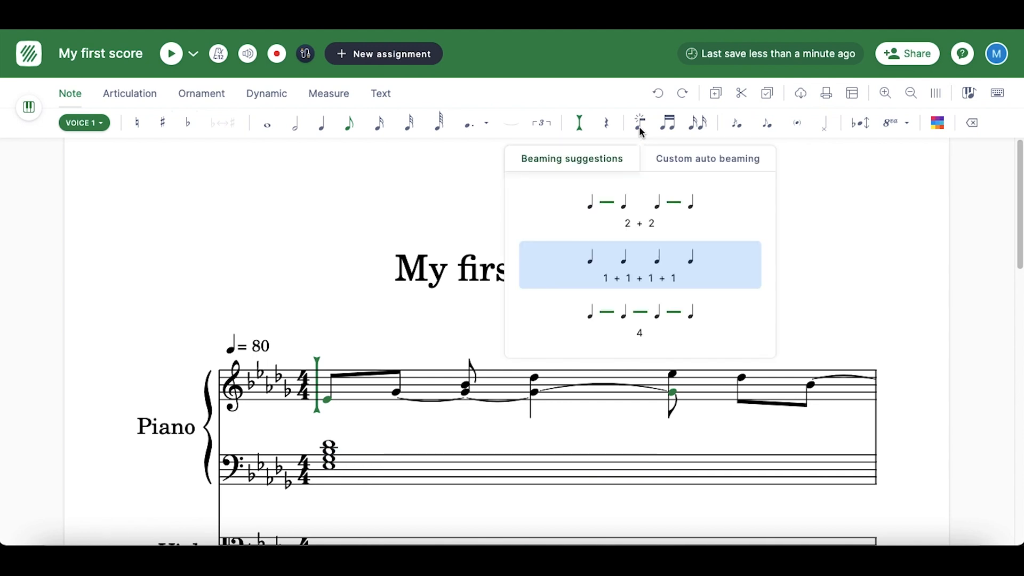
{"action": "left_click", "coordinate": [706, 158]}
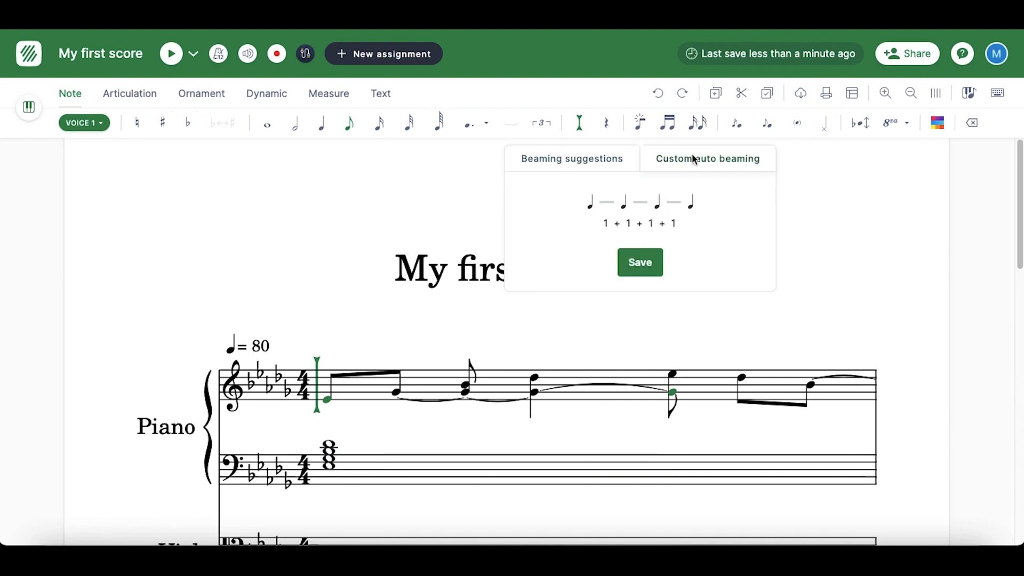
{"action": "mouse_move", "coordinate": [667, 123]}
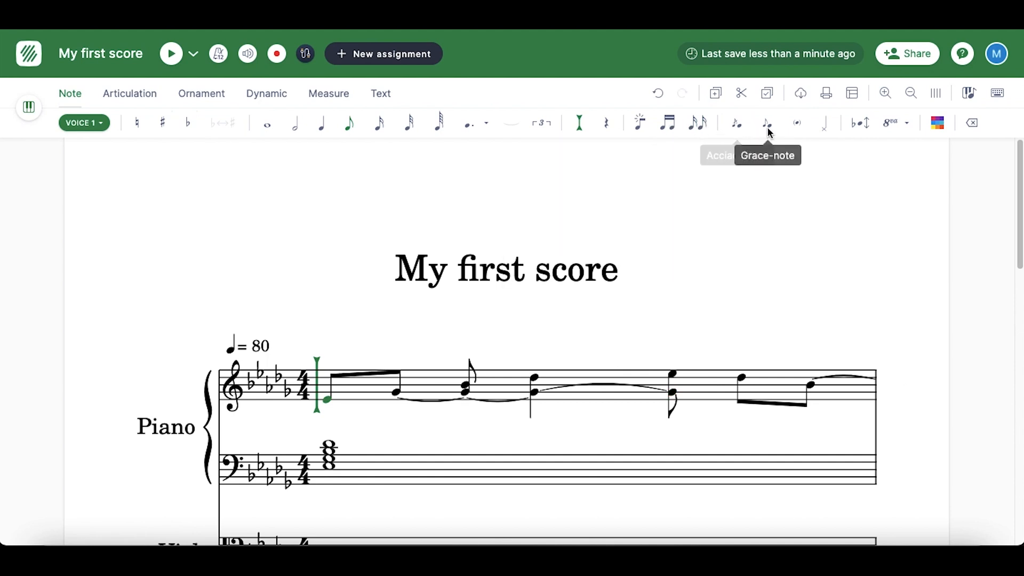
{"action": "mouse_move", "coordinate": [824, 129]}
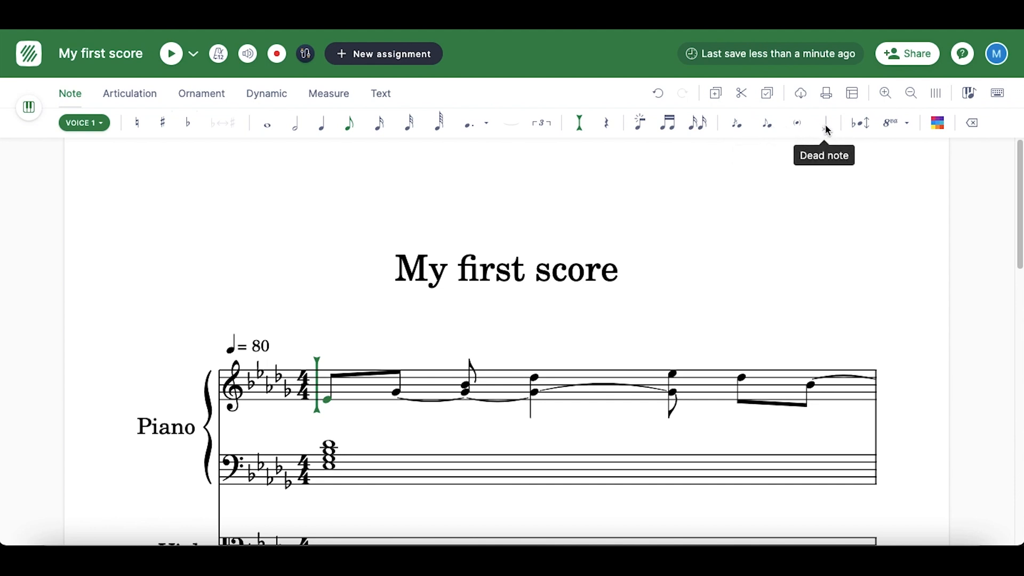
{"action": "mouse_move", "coordinate": [870, 218]}
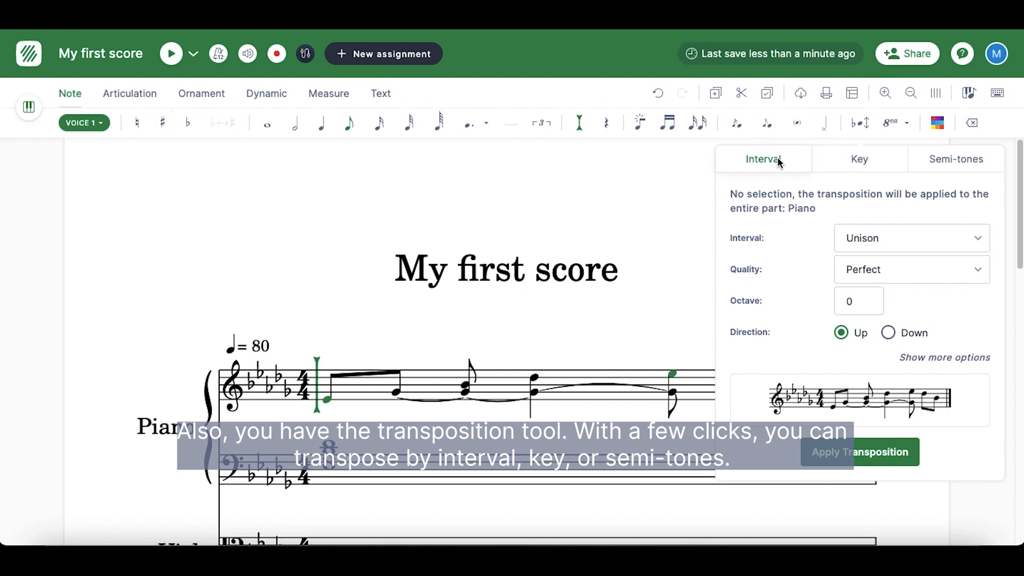
{"action": "mouse_move", "coordinate": [858, 169]}
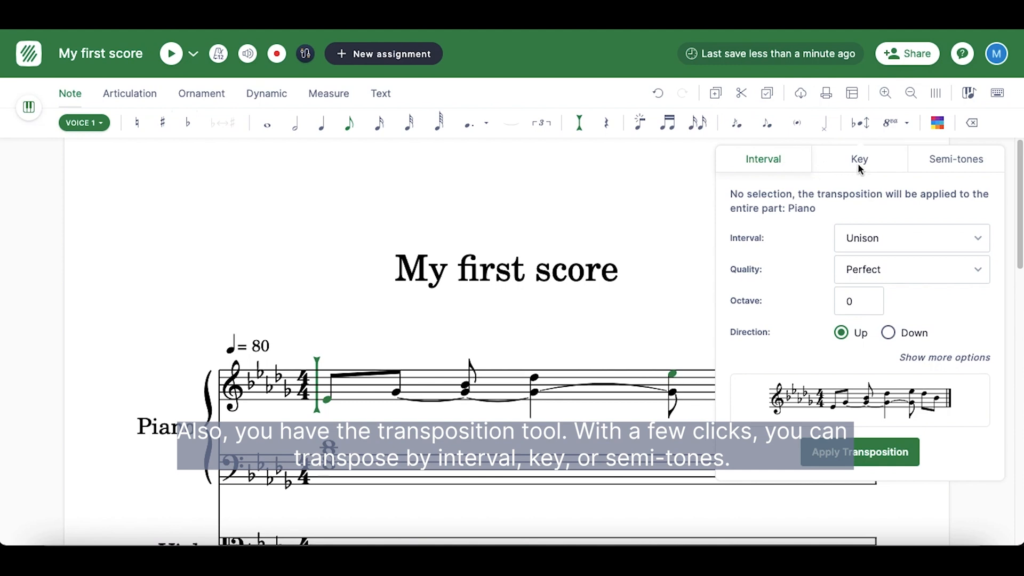
{"action": "left_click", "coordinate": [860, 158]}
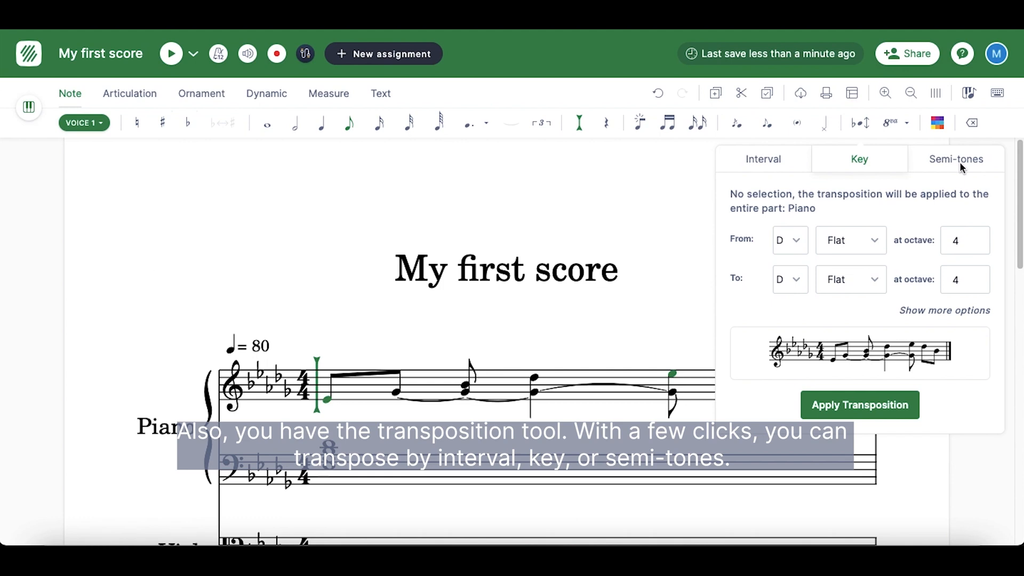
{"action": "left_click", "coordinate": [955, 159]}
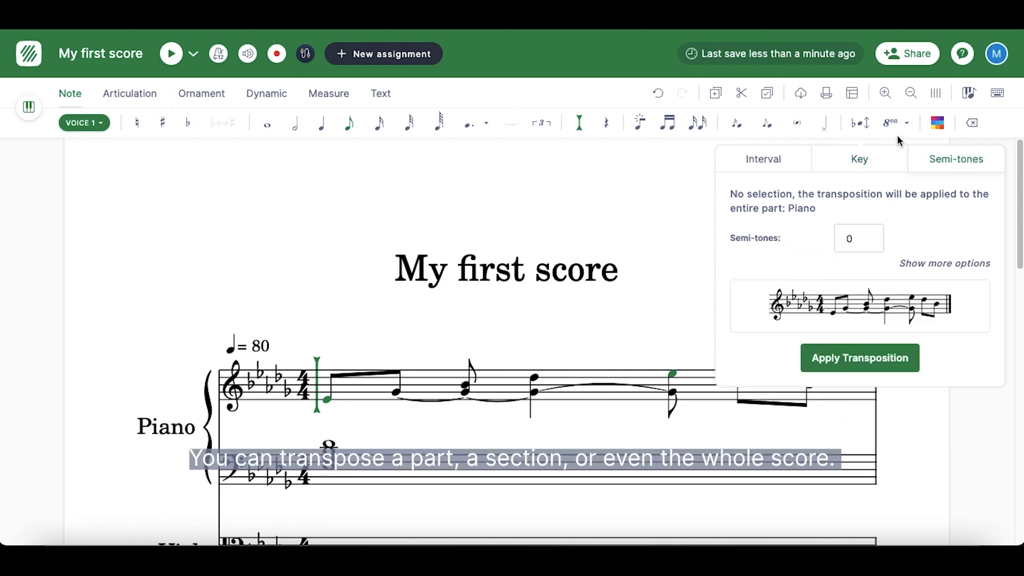
{"action": "left_click", "coordinate": [906, 123]}
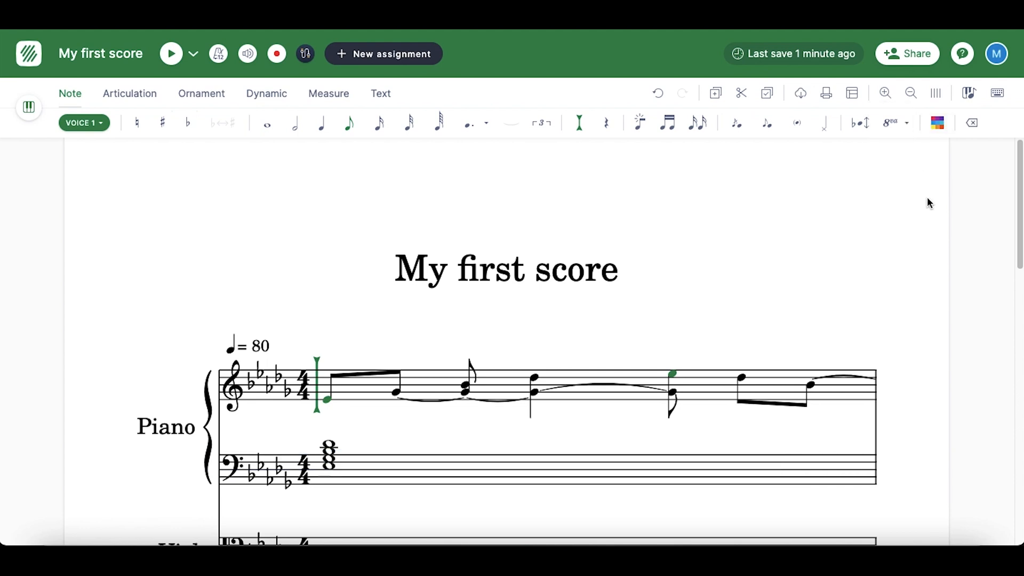
{"action": "mouse_move", "coordinate": [935, 187]}
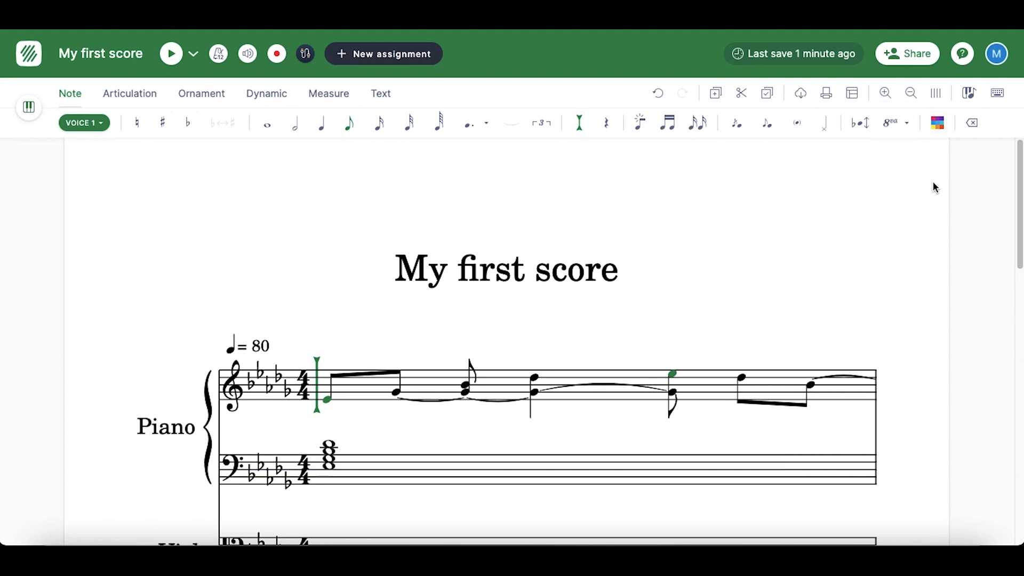
- Show the note colour palette for the piano part, then turn Insert Mode back off
{"action": "left_click", "coordinate": [936, 122]}
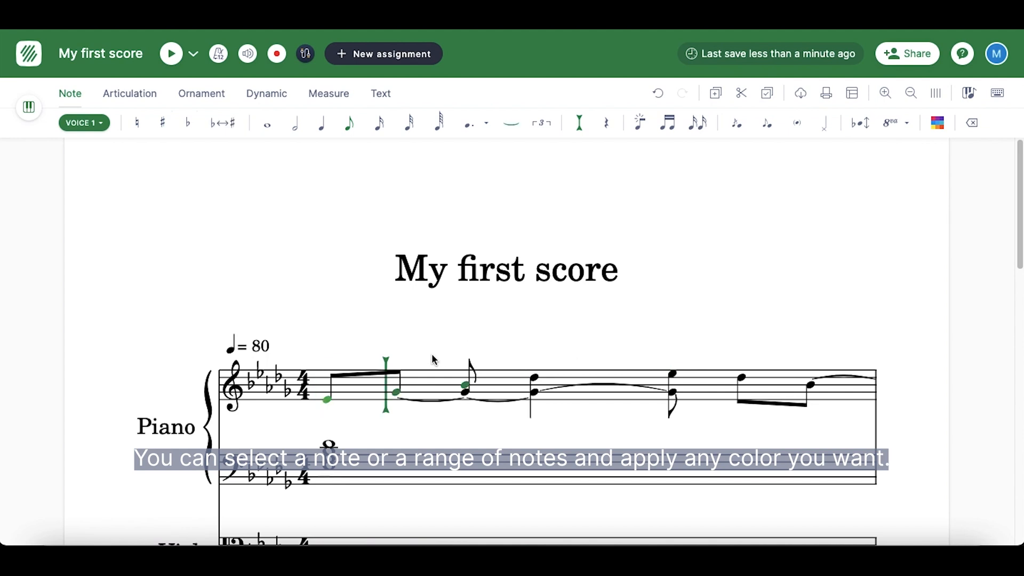
{"action": "left_click", "coordinate": [937, 123]}
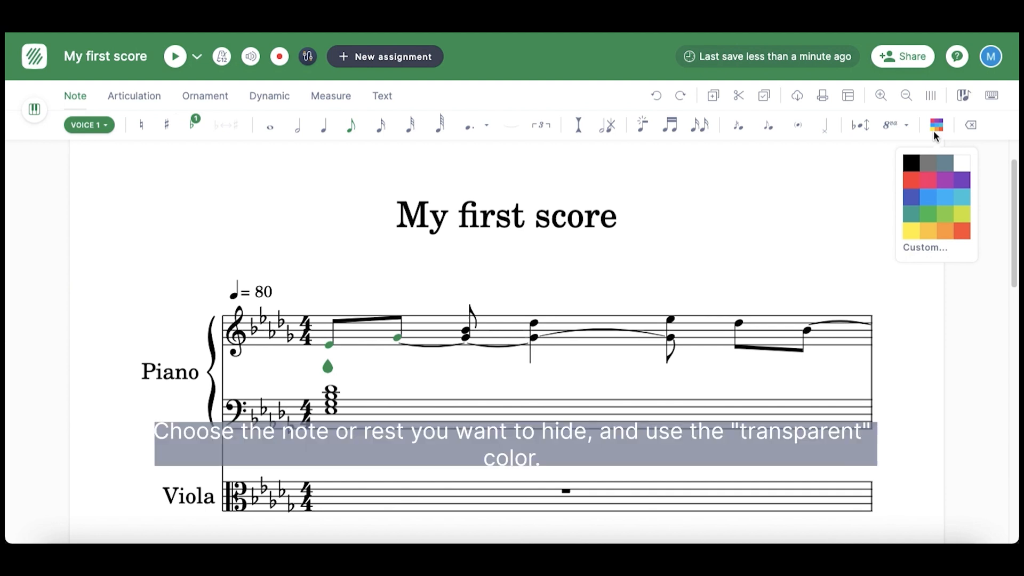
{"action": "scroll", "scroll_direction": "down", "scroll_amount": 3}
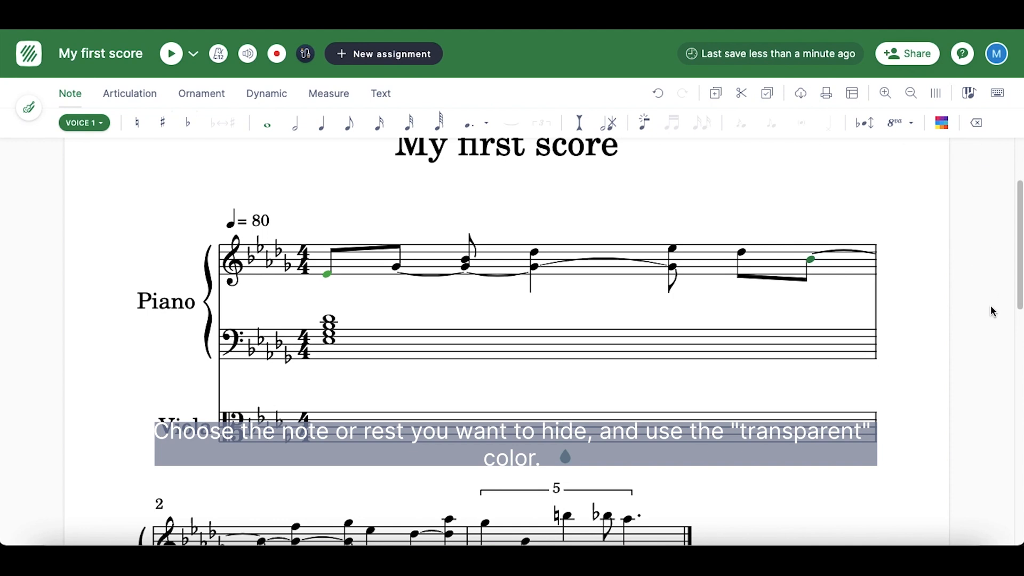
{"action": "scroll", "scroll_direction": "up", "scroll_amount": 3}
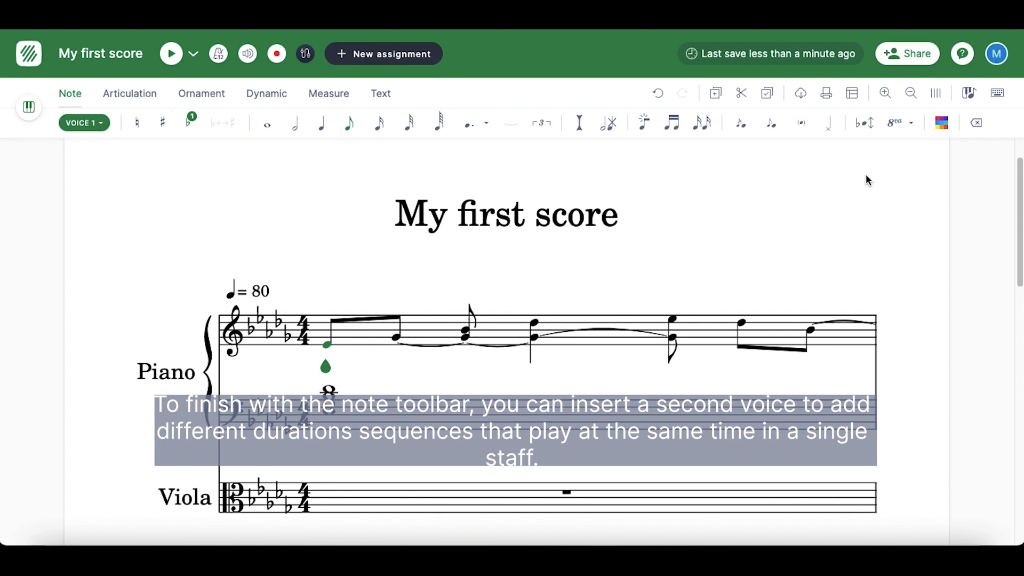
{"action": "mouse_move", "coordinate": [78, 205]}
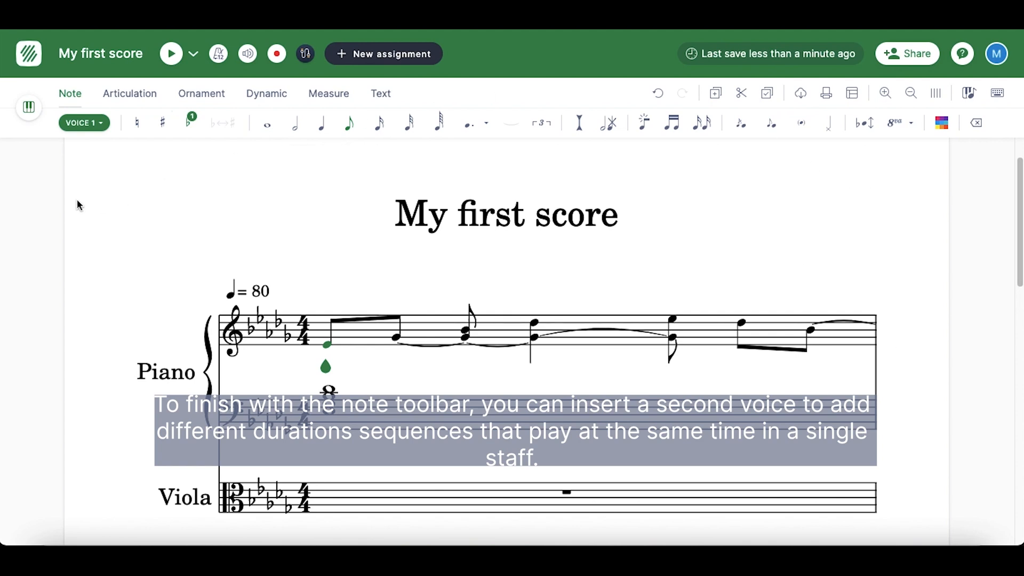
- Switch note entry to voice 2, adding a whole note beneath the first piano measure
{"action": "left_click", "coordinate": [80, 122]}
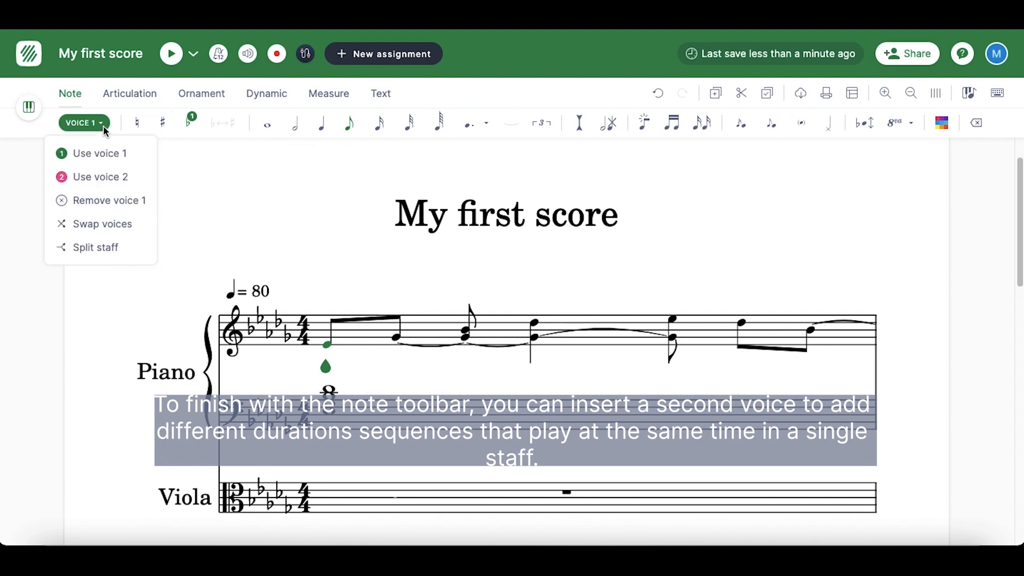
{"action": "left_click", "coordinate": [101, 176]}
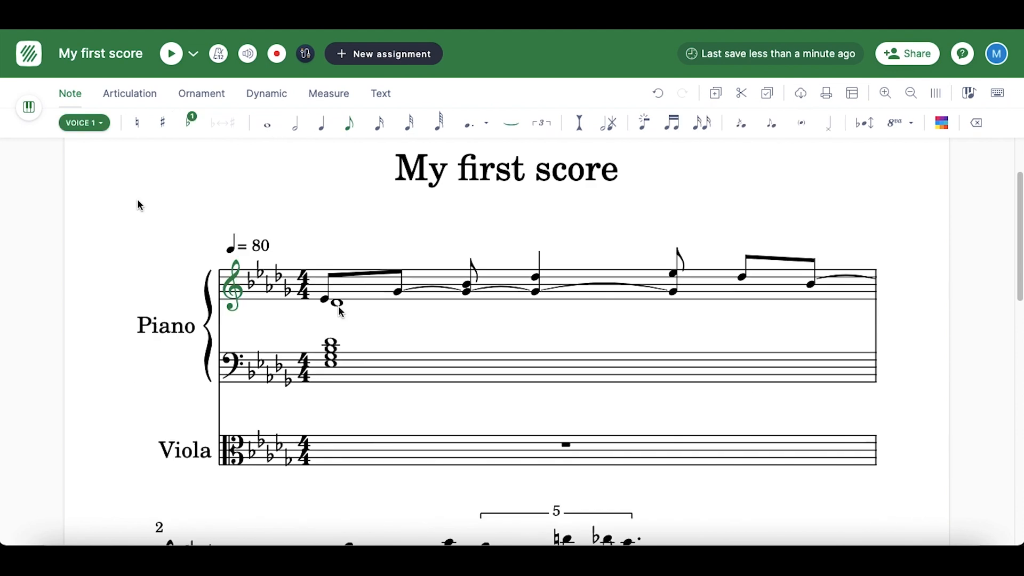
{"action": "left_click", "coordinate": [83, 122]}
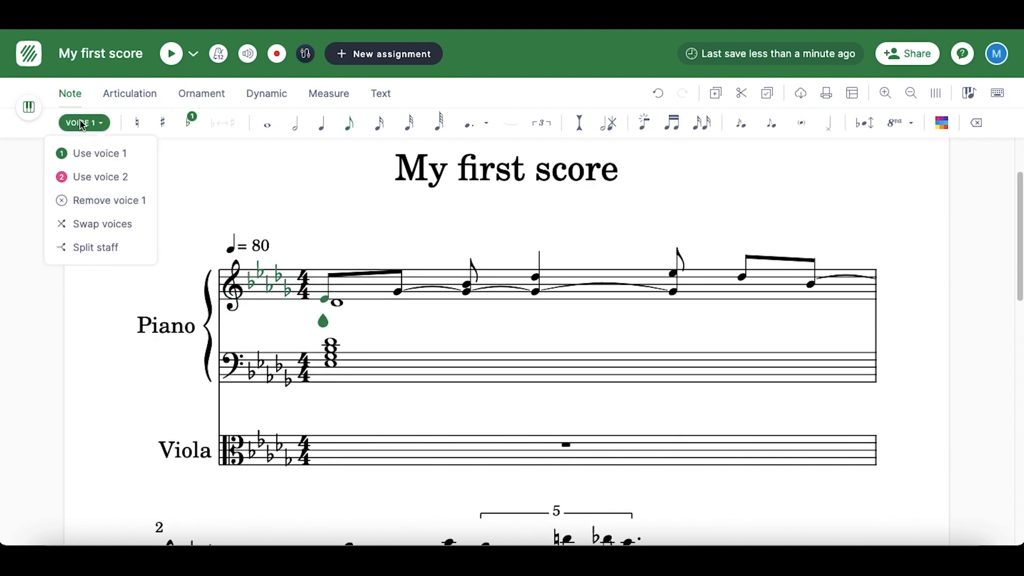
{"action": "left_click", "coordinate": [100, 176]}
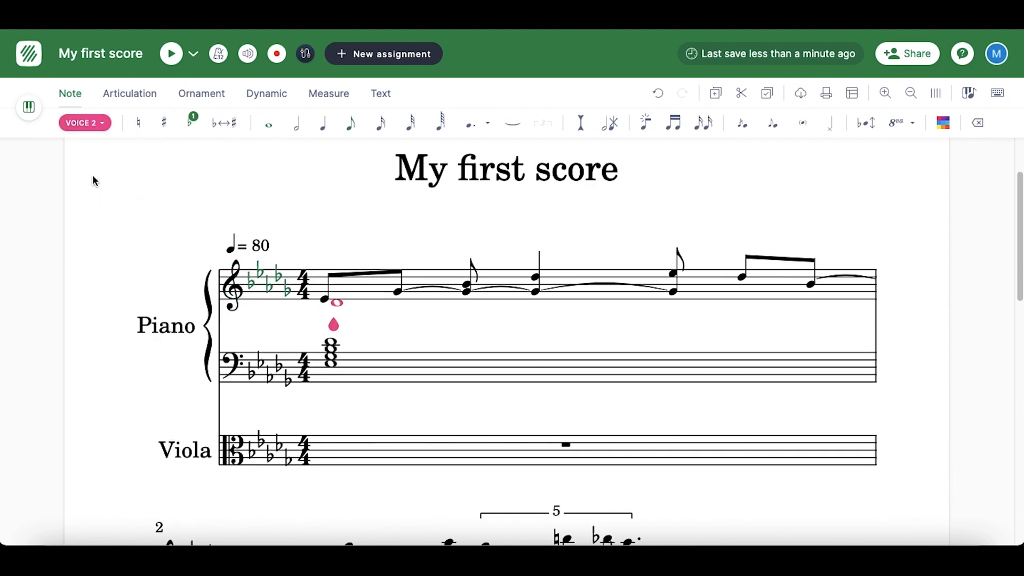
- Remove voice 2 so entry returns to voice 1
{"action": "left_click", "coordinate": [83, 122]}
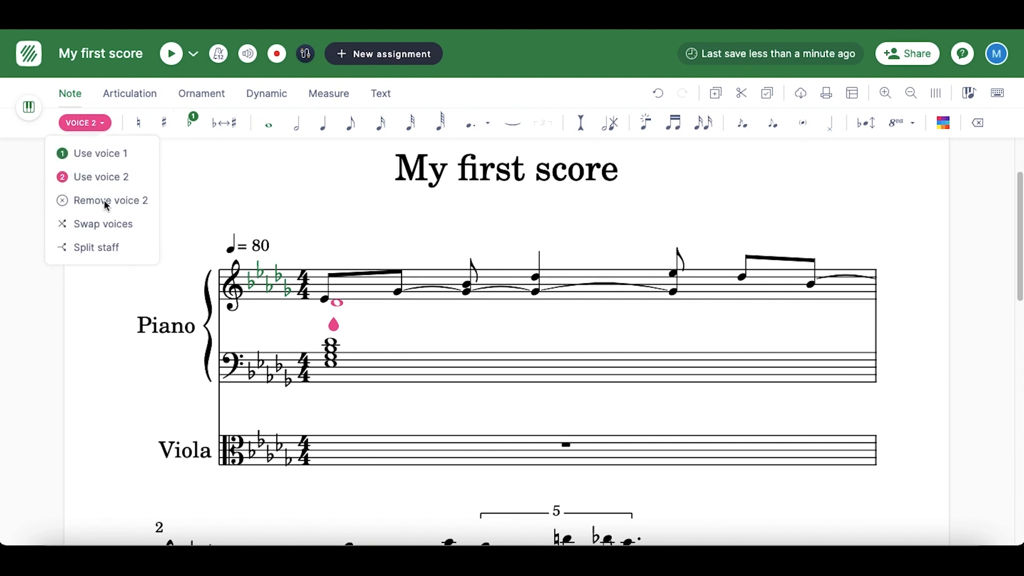
{"action": "left_click", "coordinate": [100, 152]}
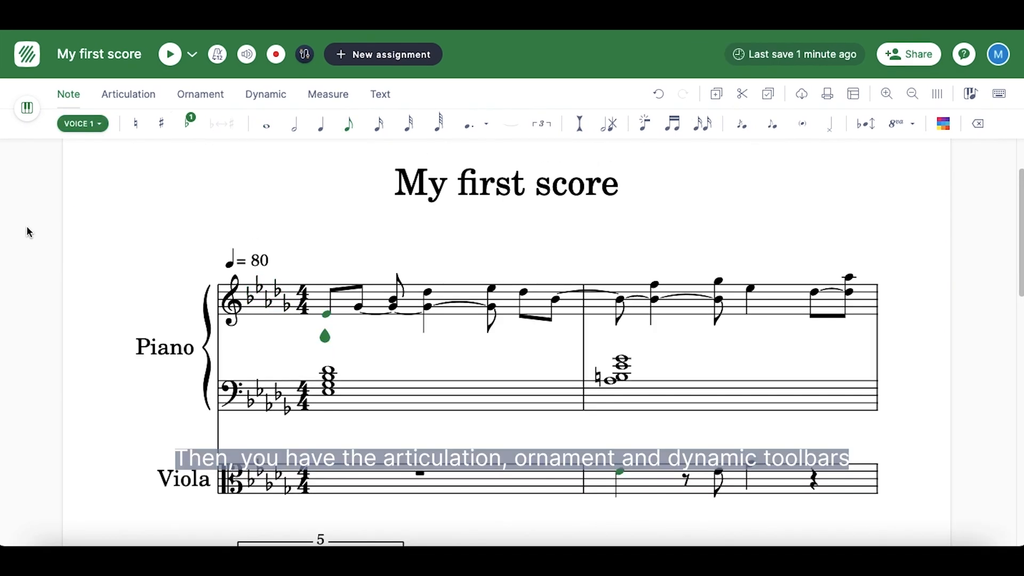
{"action": "mouse_move", "coordinate": [134, 101]}
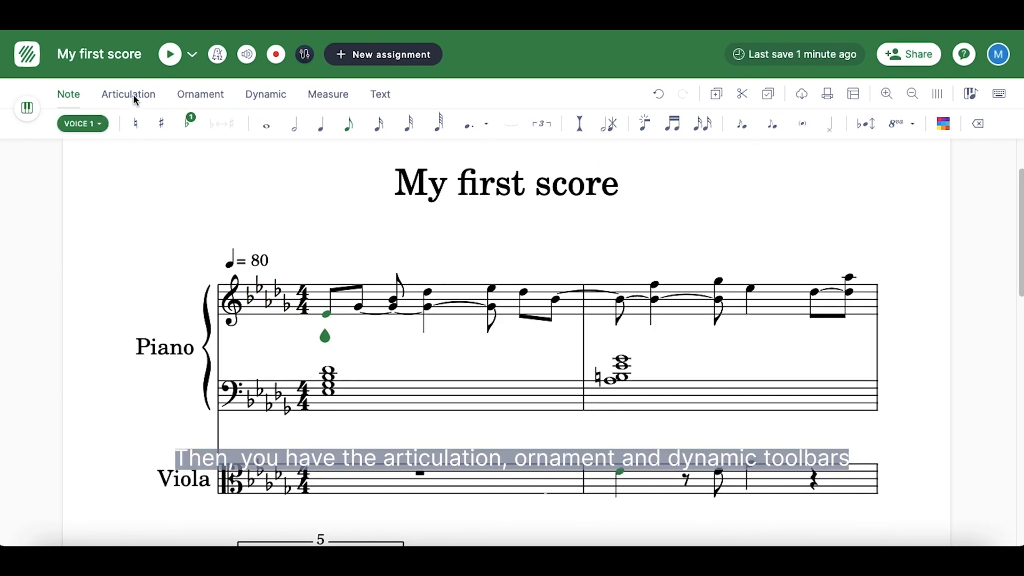
- Try a fingering number on the first piano note from the Articulation marks, then remove it
{"action": "left_click", "coordinate": [128, 94]}
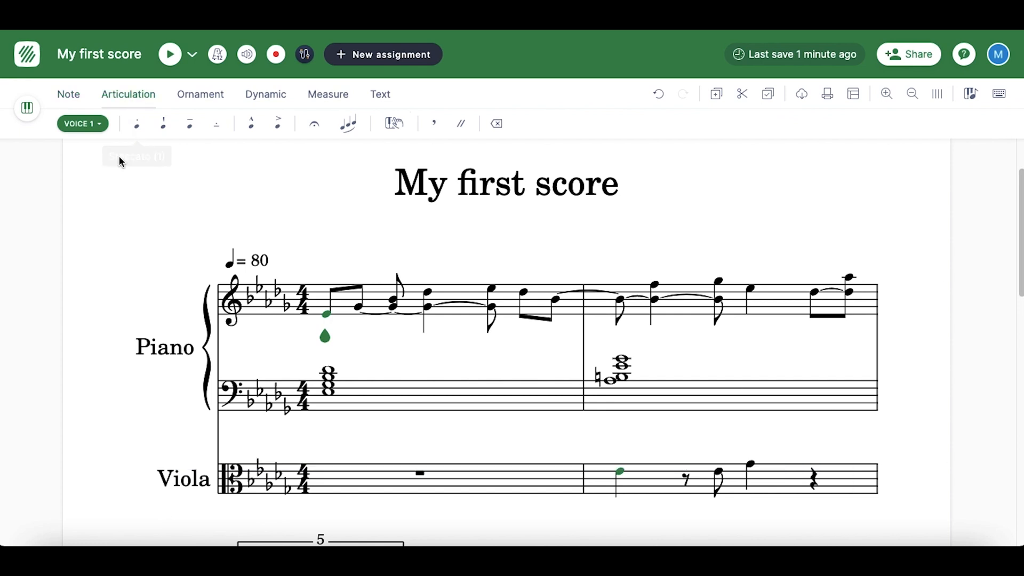
{"action": "mouse_move", "coordinate": [181, 144]}
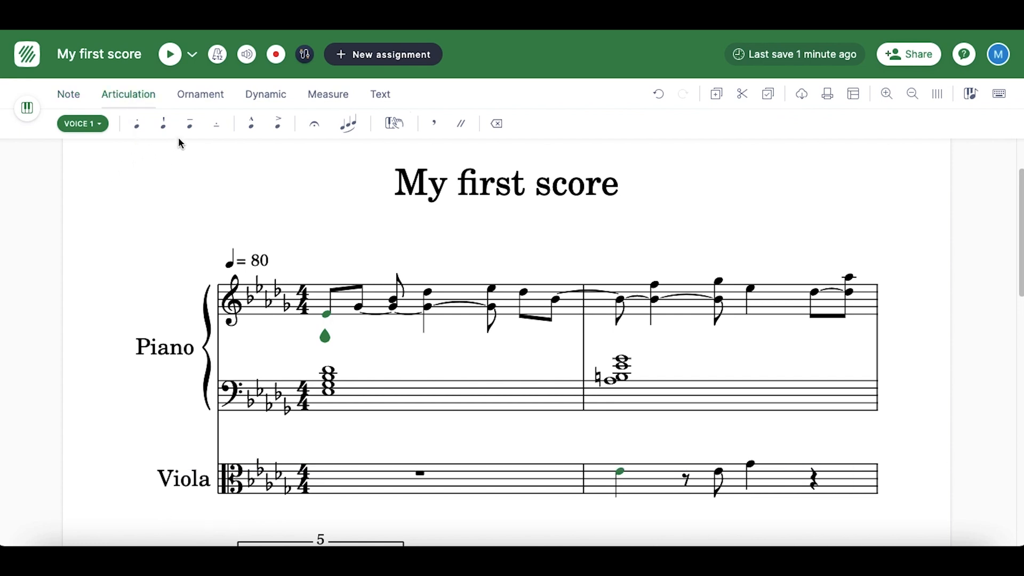
{"action": "mouse_move", "coordinate": [353, 153]}
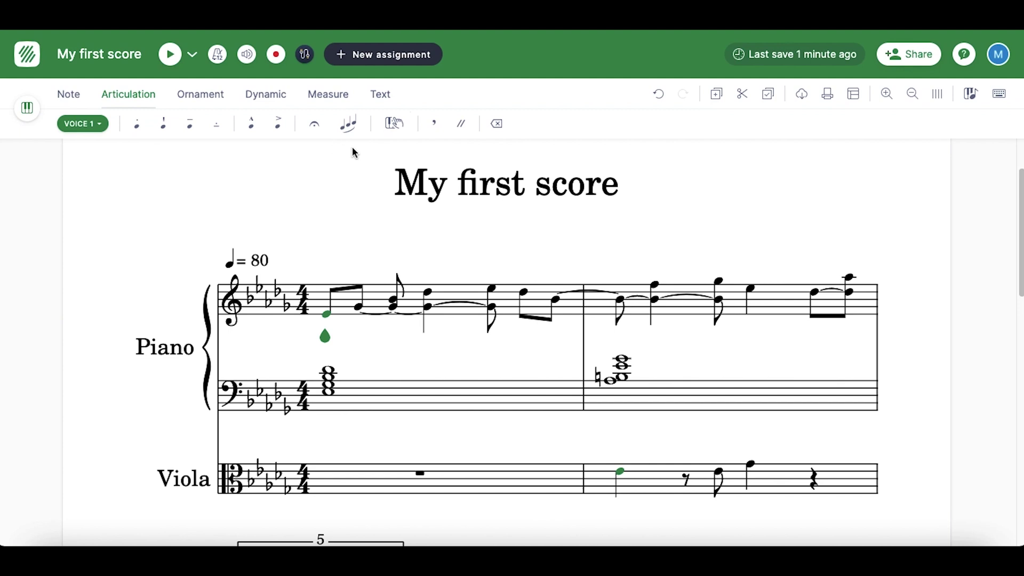
{"action": "mouse_move", "coordinate": [394, 124]}
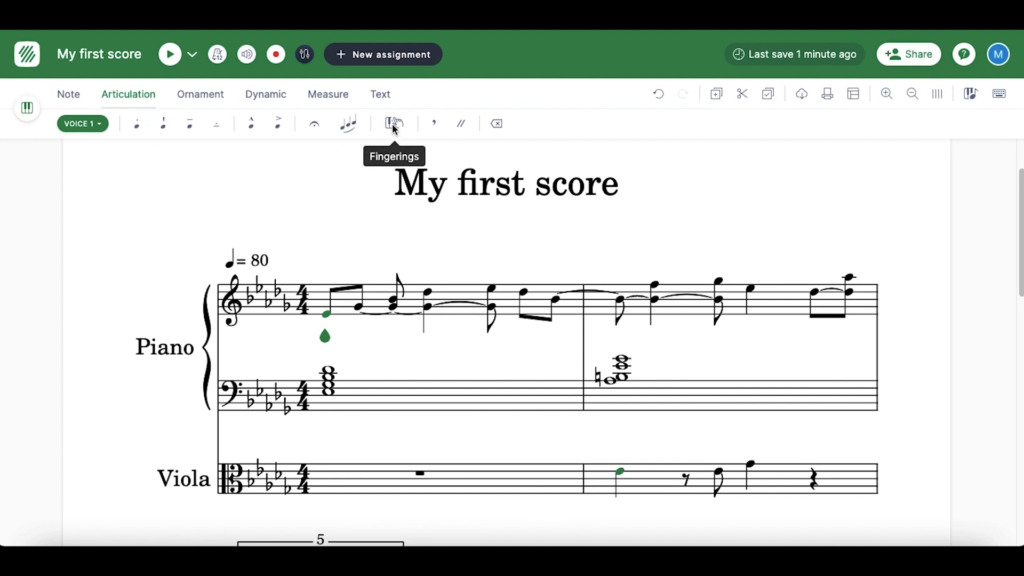
{"action": "left_click", "coordinate": [393, 124]}
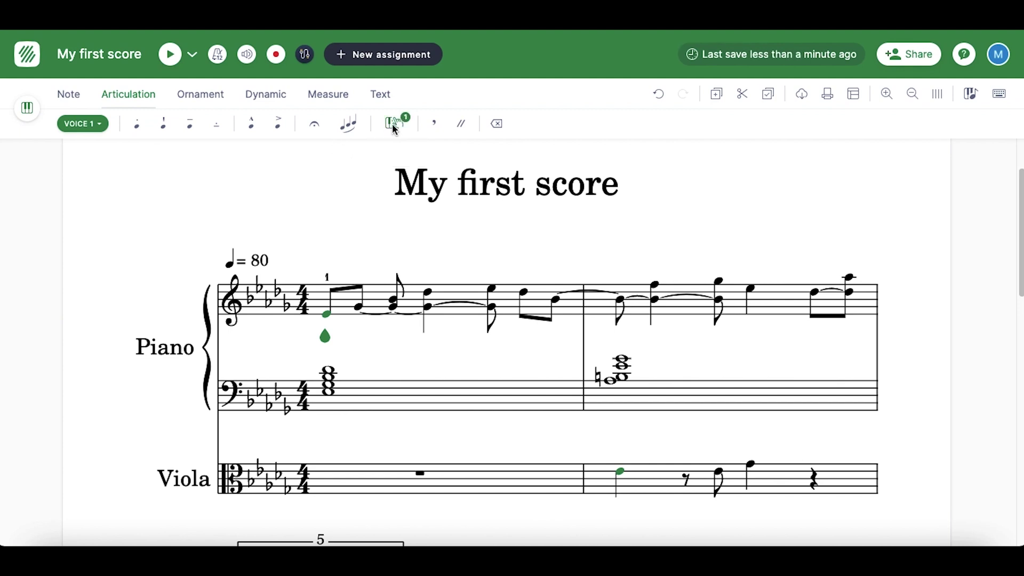
{"action": "left_click", "coordinate": [394, 124]}
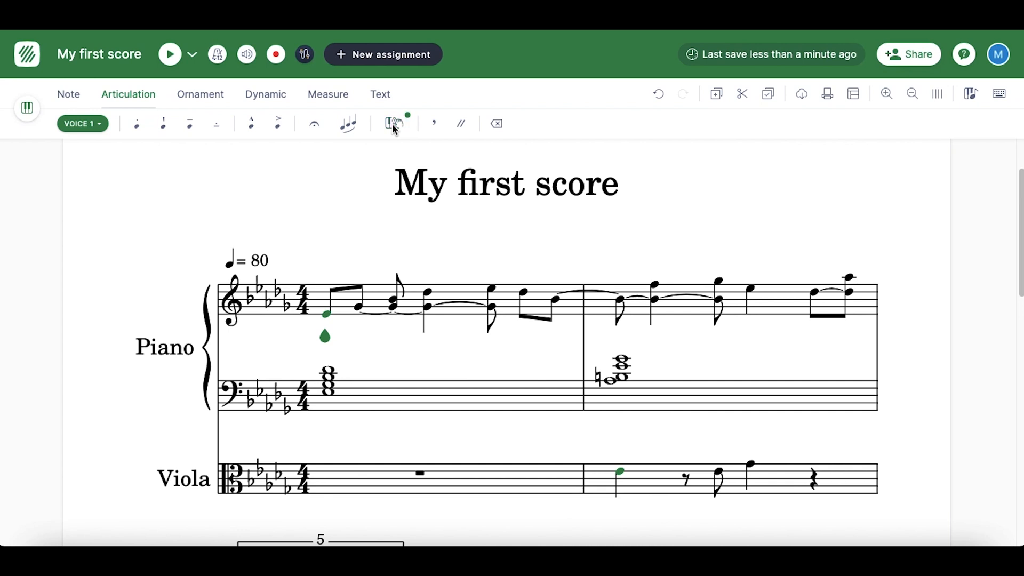
{"action": "mouse_move", "coordinate": [433, 124]}
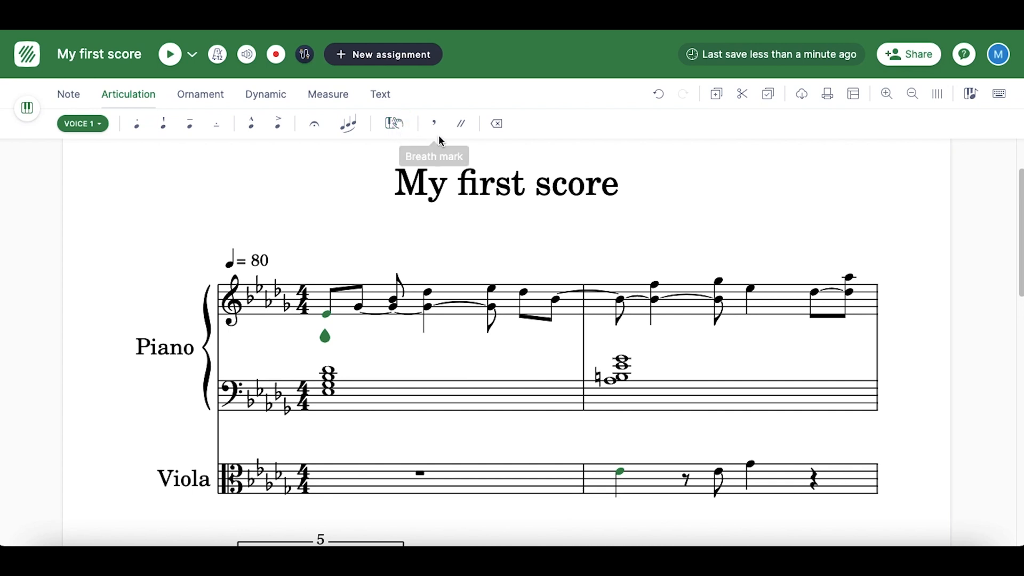
{"action": "mouse_move", "coordinate": [460, 124]}
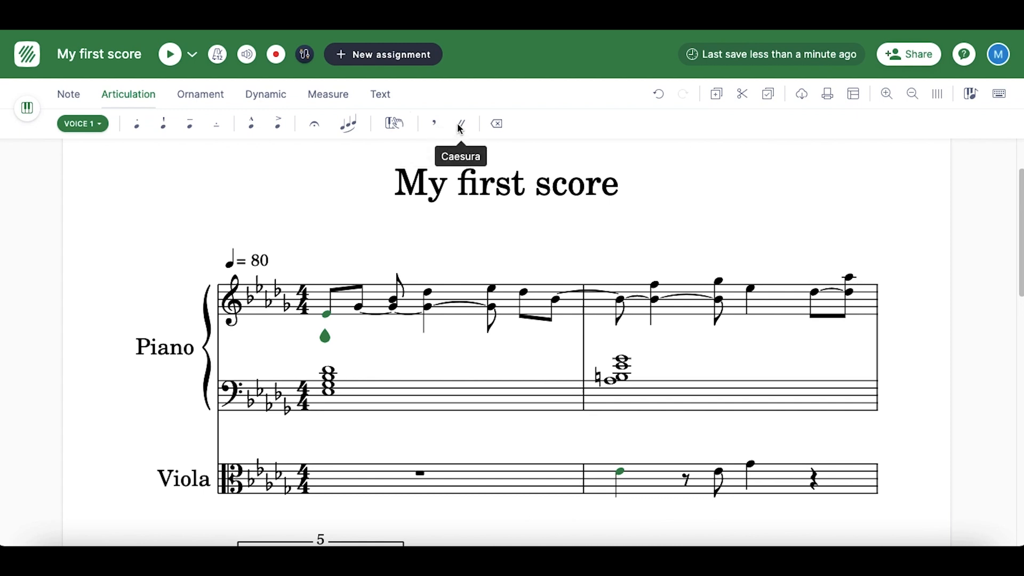
{"action": "mouse_move", "coordinate": [450, 130]}
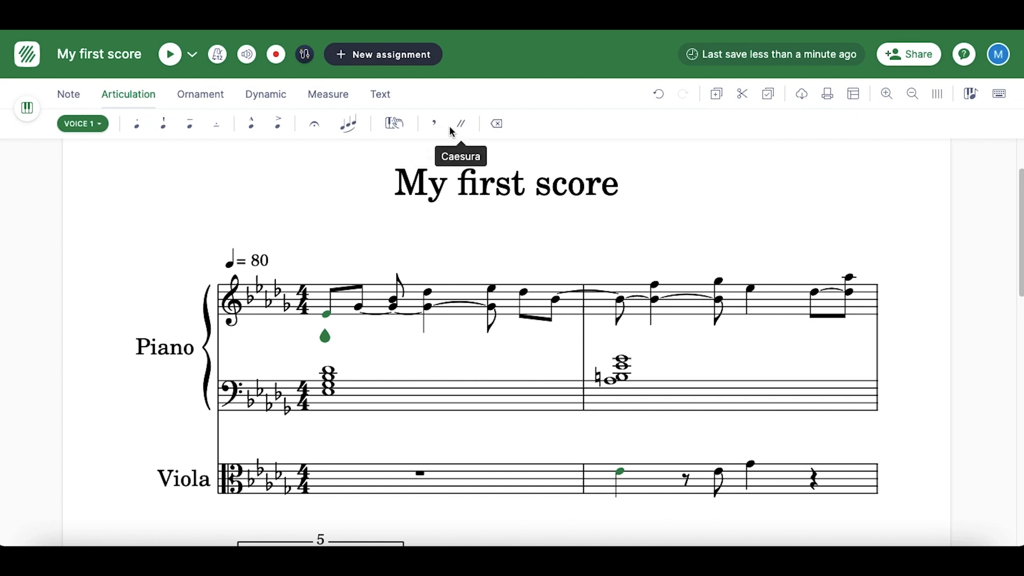
{"action": "mouse_move", "coordinate": [203, 142]}
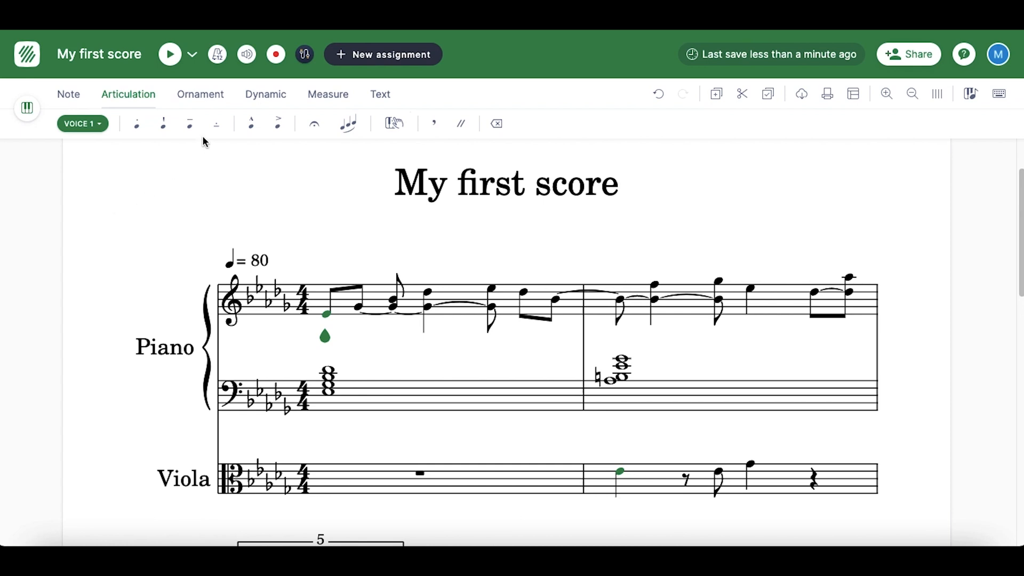
- Browse the turn ornaments, then mark the first piano note with a p dynamic
{"action": "left_click", "coordinate": [200, 94]}
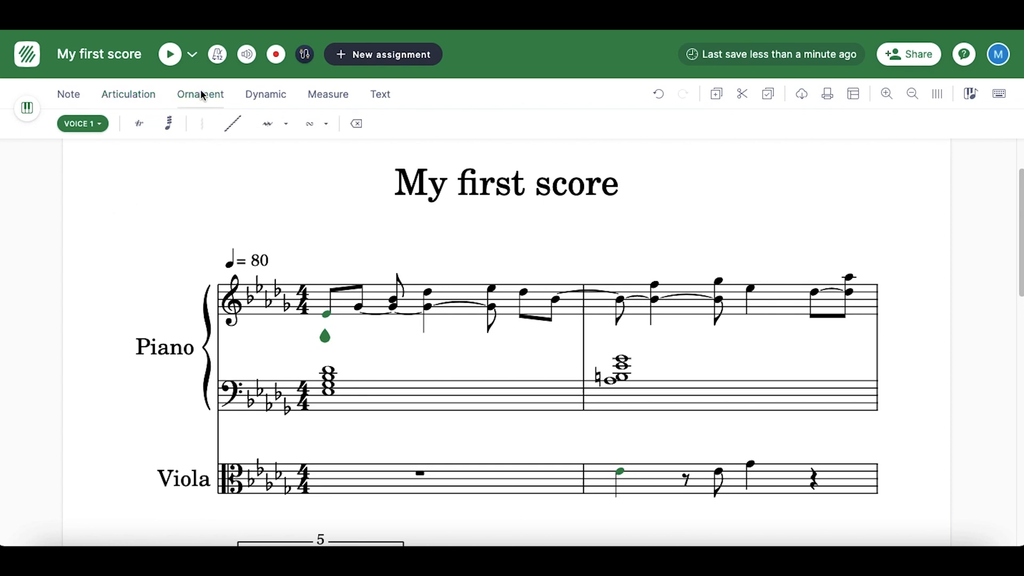
{"action": "left_click", "coordinate": [309, 124]}
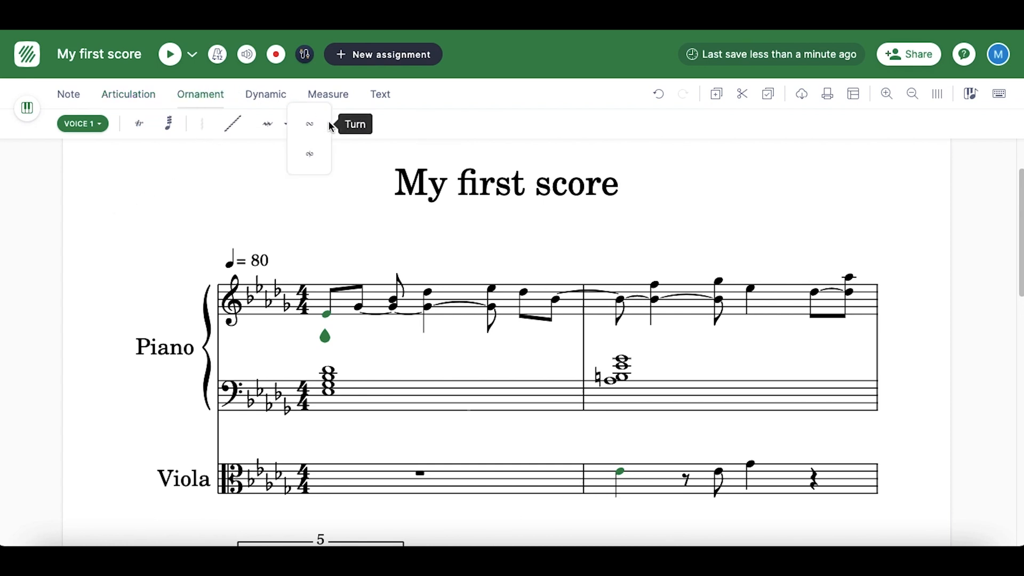
{"action": "mouse_move", "coordinate": [261, 94]}
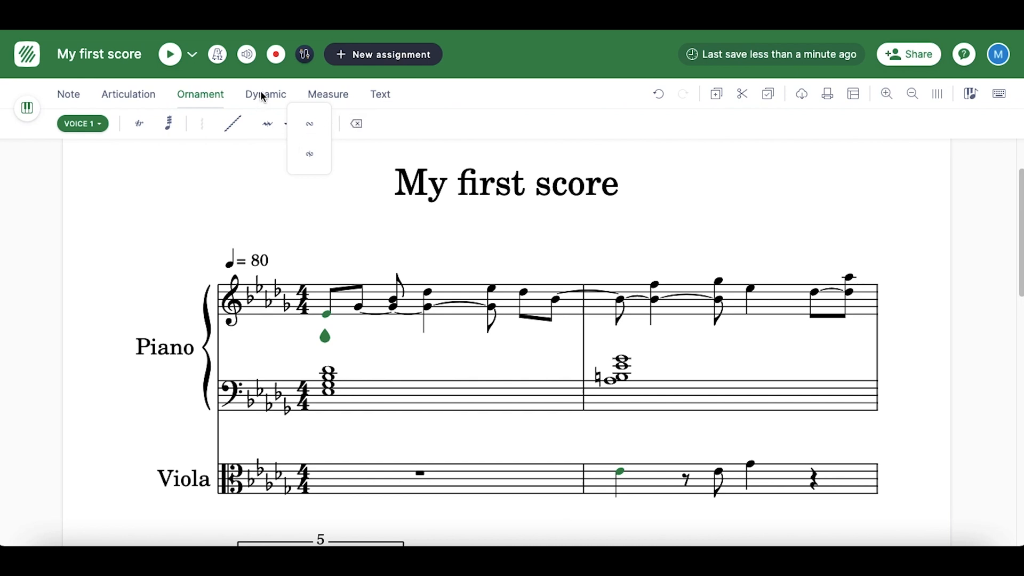
{"action": "left_click", "coordinate": [265, 94]}
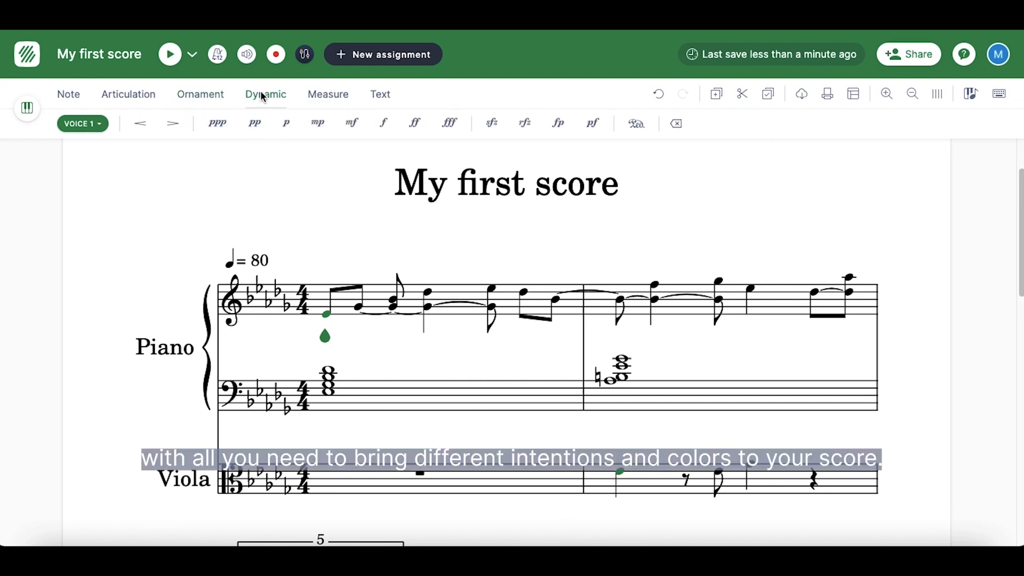
{"action": "left_click", "coordinate": [286, 122]}
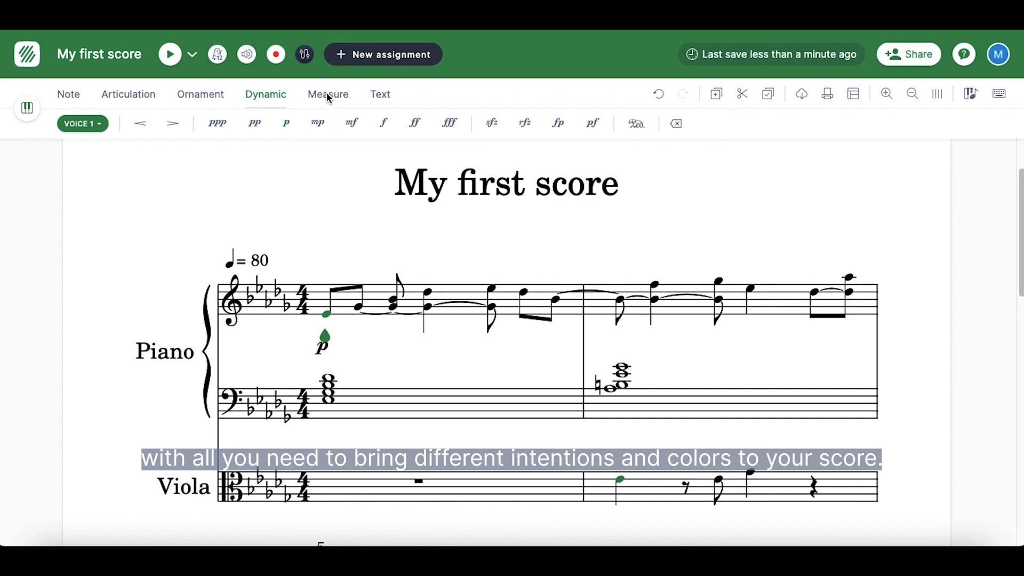
- Insert empty measures from the Measure tools, take it back, and show the clef choices
{"action": "left_click", "coordinate": [328, 94]}
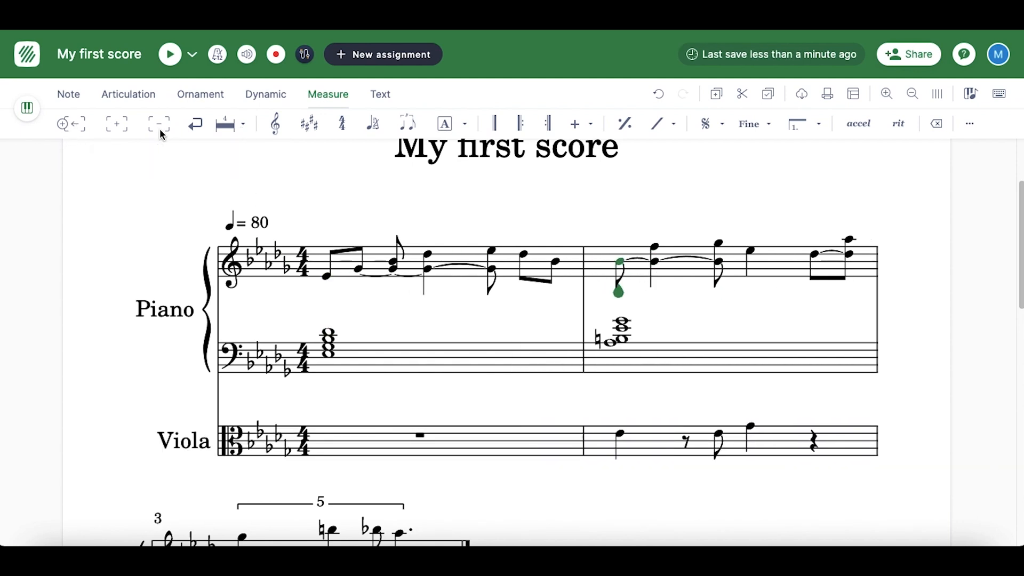
{"action": "mouse_move", "coordinate": [195, 123]}
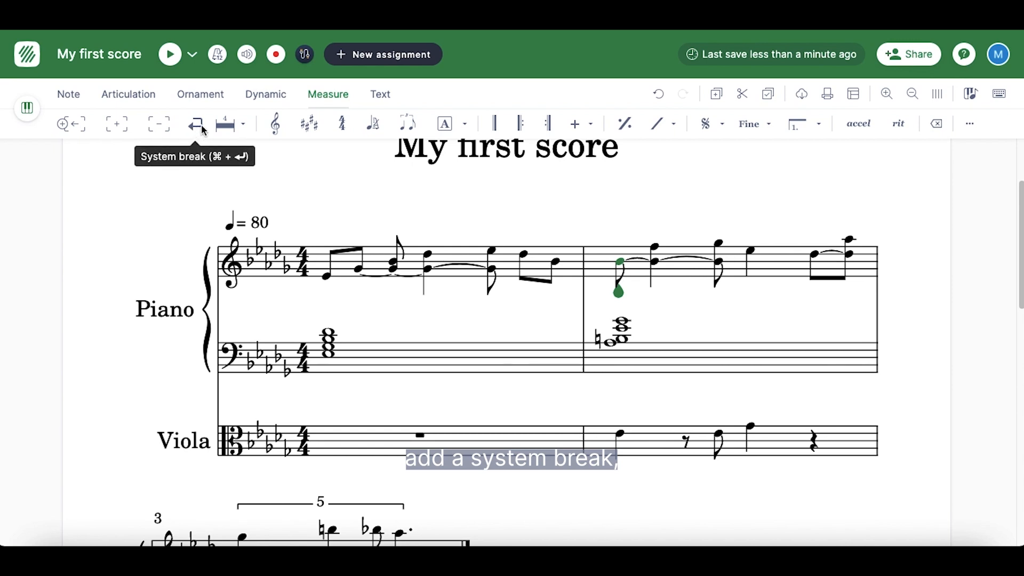
{"action": "left_click", "coordinate": [225, 123]}
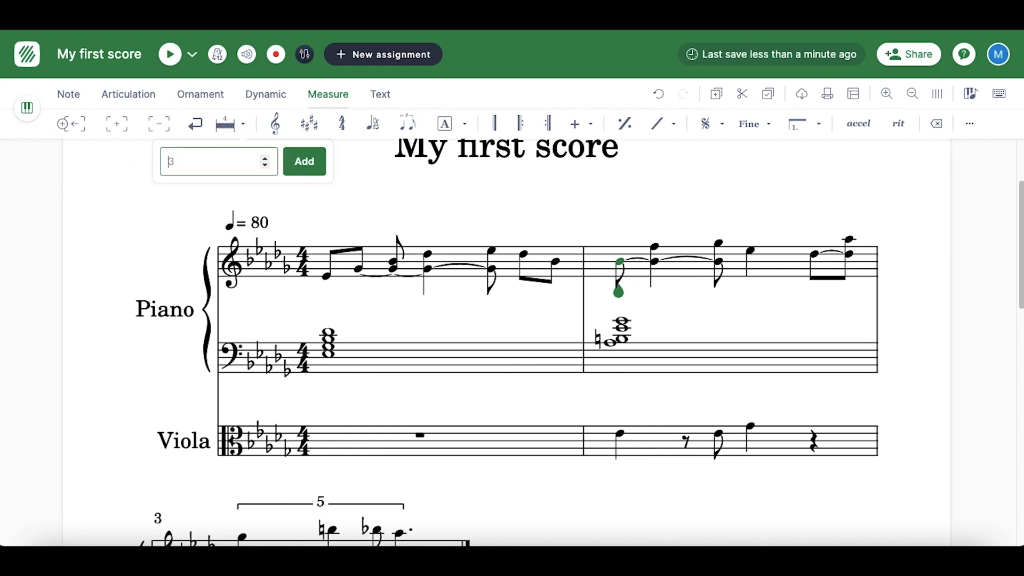
{"action": "left_click", "coordinate": [304, 161]}
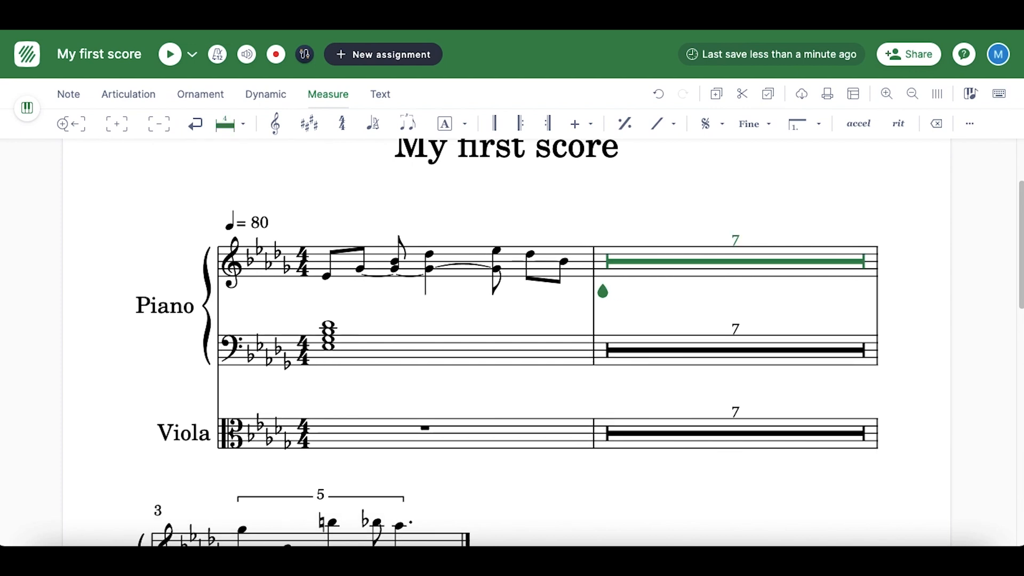
{"action": "left_click", "coordinate": [275, 124]}
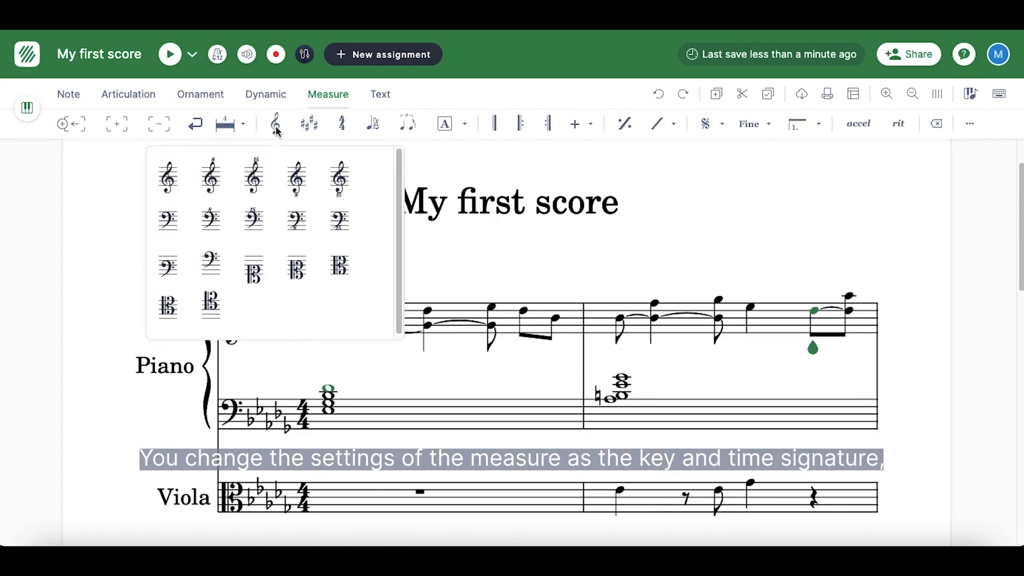
- Show the custom time signature fields, then set the second measure's tempo to 60
{"action": "left_click", "coordinate": [341, 124]}
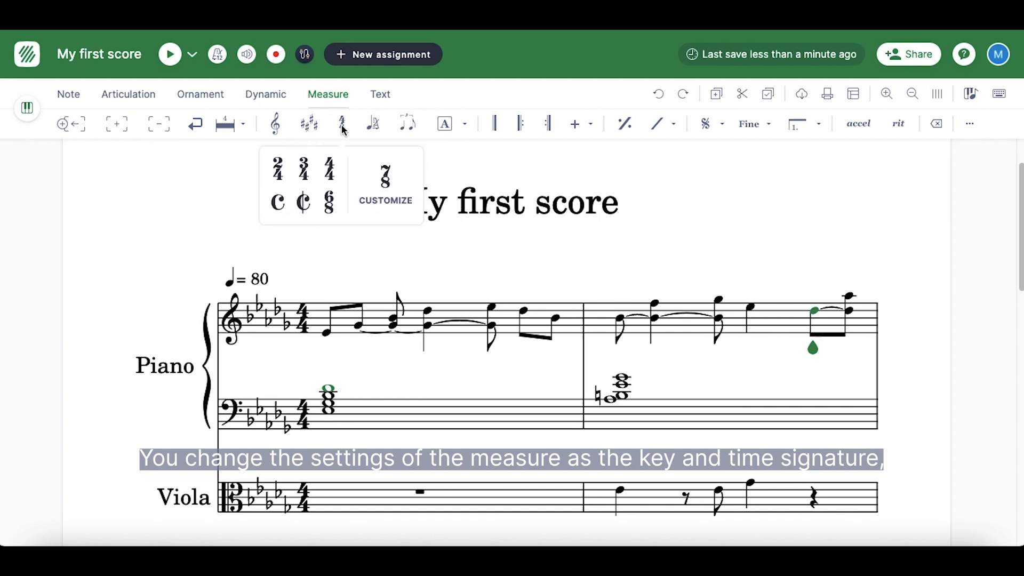
{"action": "left_click", "coordinate": [385, 200]}
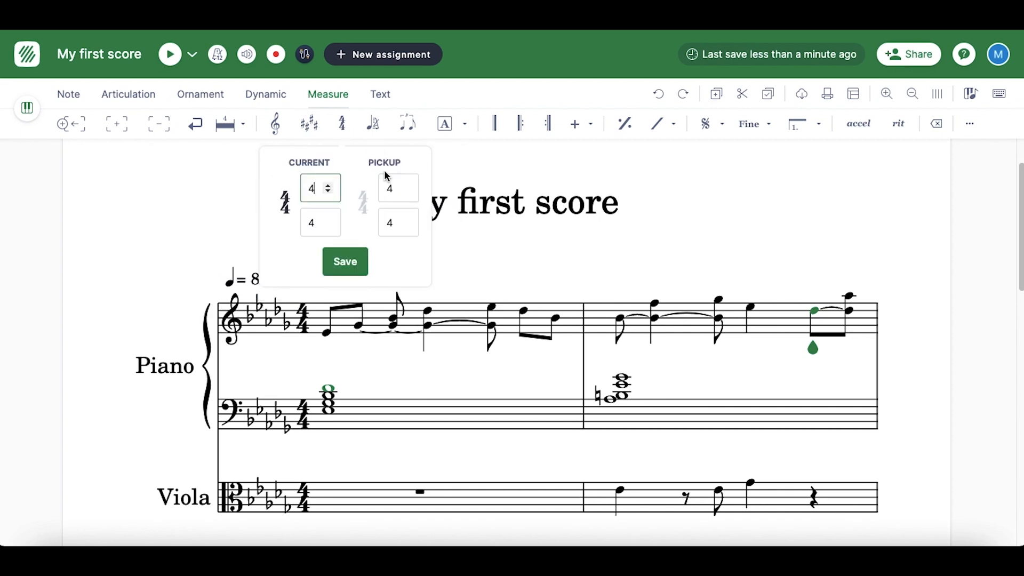
{"action": "left_click", "coordinate": [373, 124]}
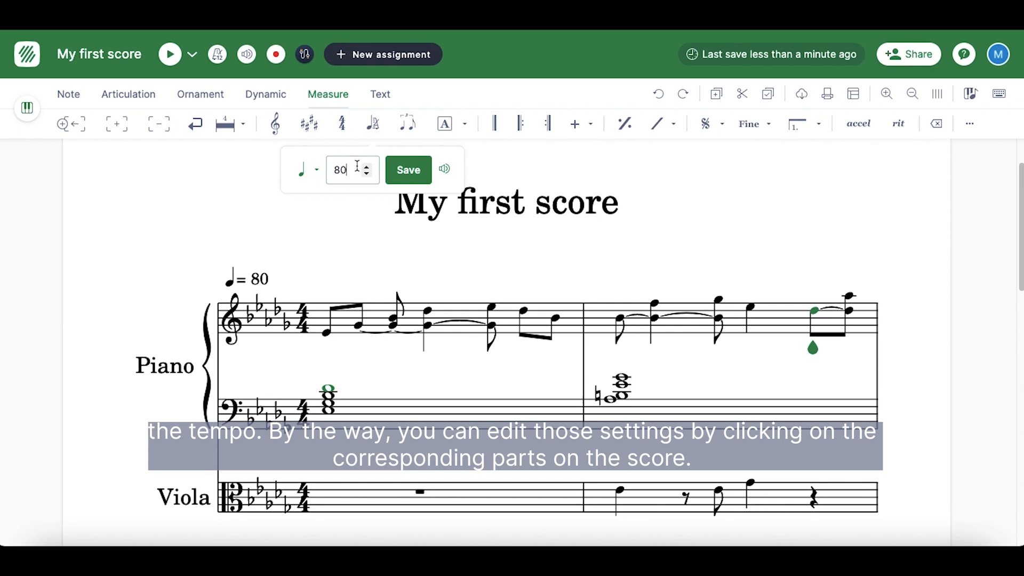
{"action": "left_click", "coordinate": [408, 170]}
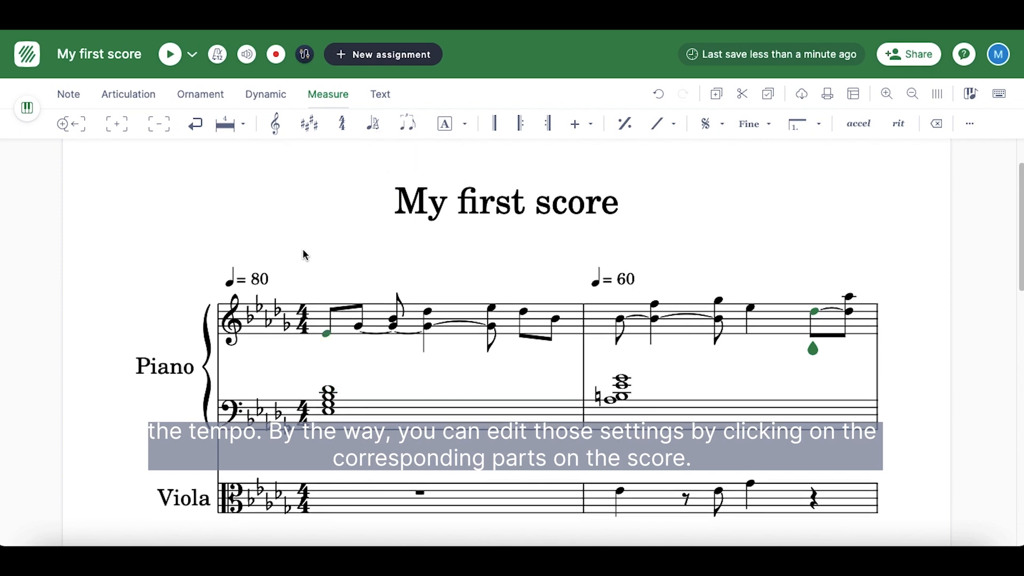
- Bring up the key signature choices from the staff
{"action": "left_click", "coordinate": [276, 124]}
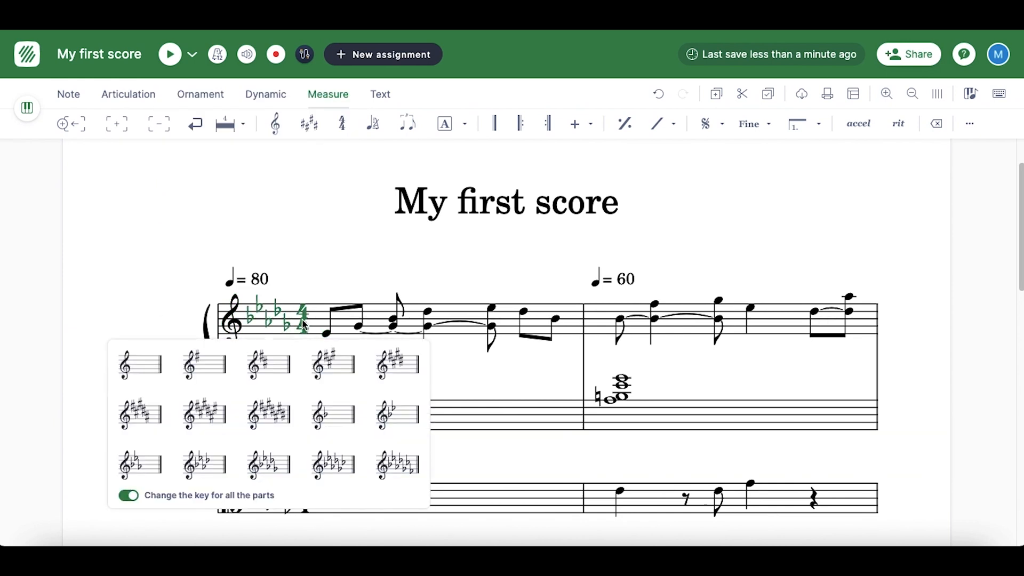
{"action": "left_click", "coordinate": [255, 278]}
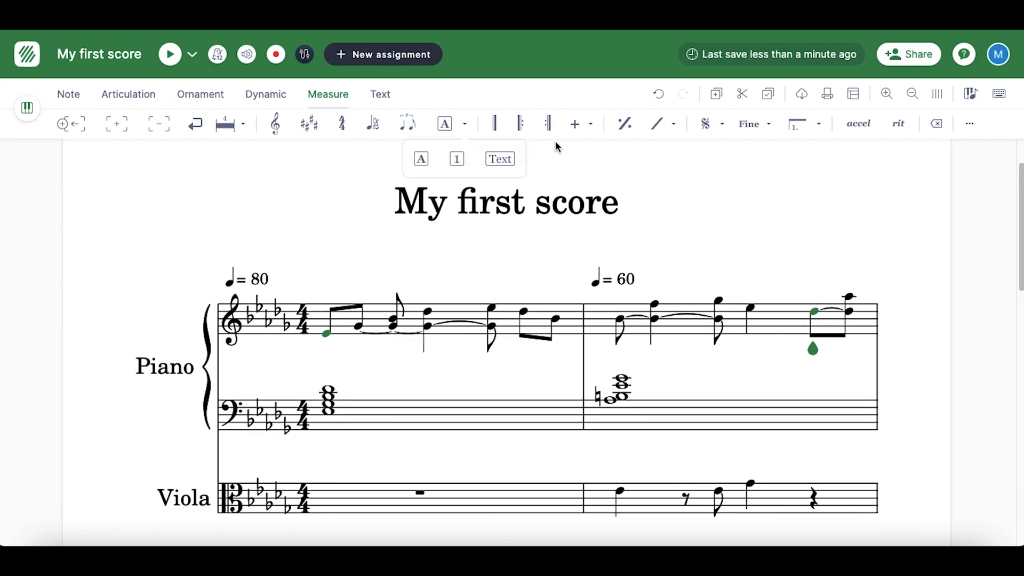
{"action": "left_click", "coordinate": [575, 124]}
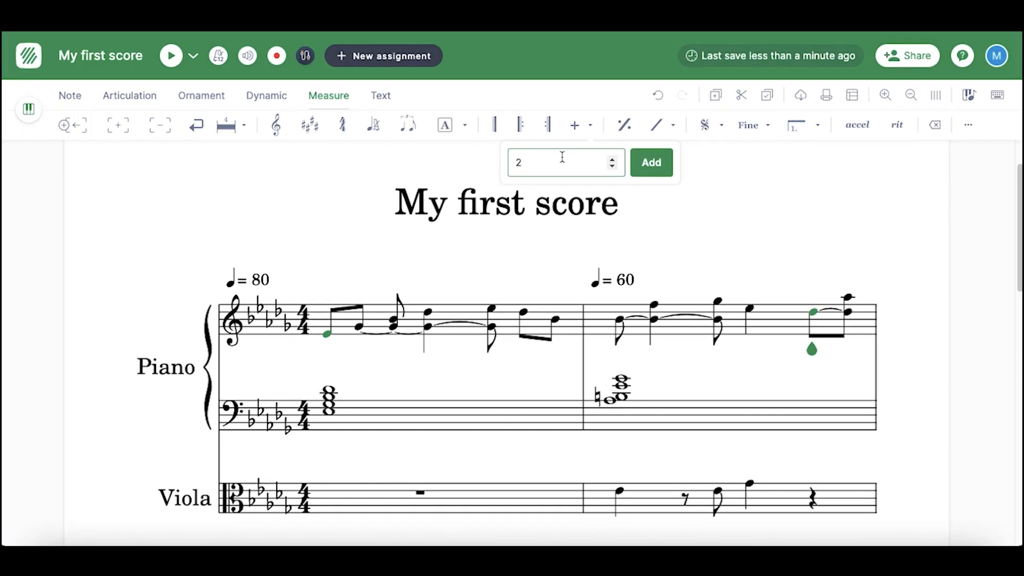
{"action": "left_click", "coordinate": [651, 162]}
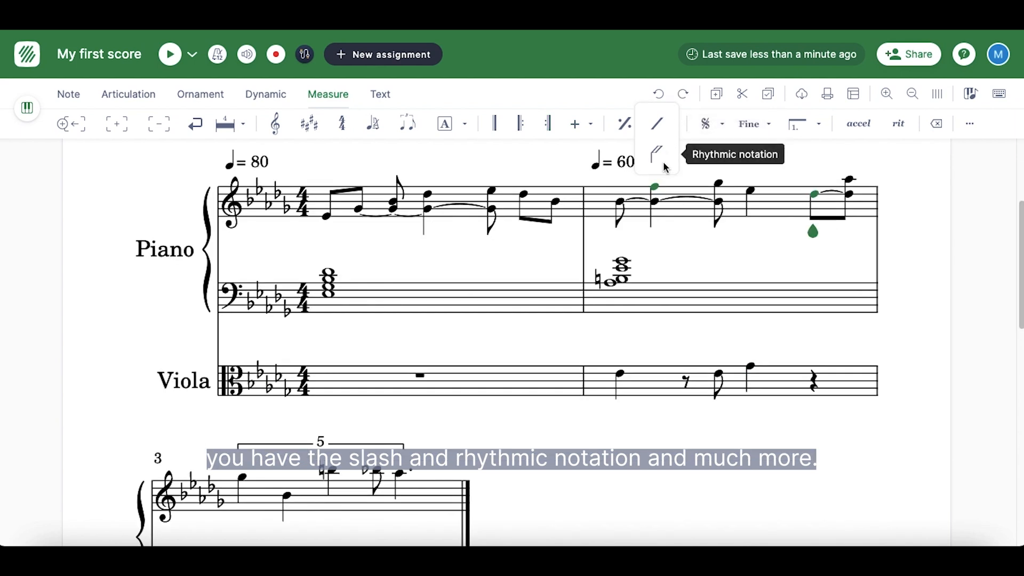
{"action": "mouse_move", "coordinate": [705, 123]}
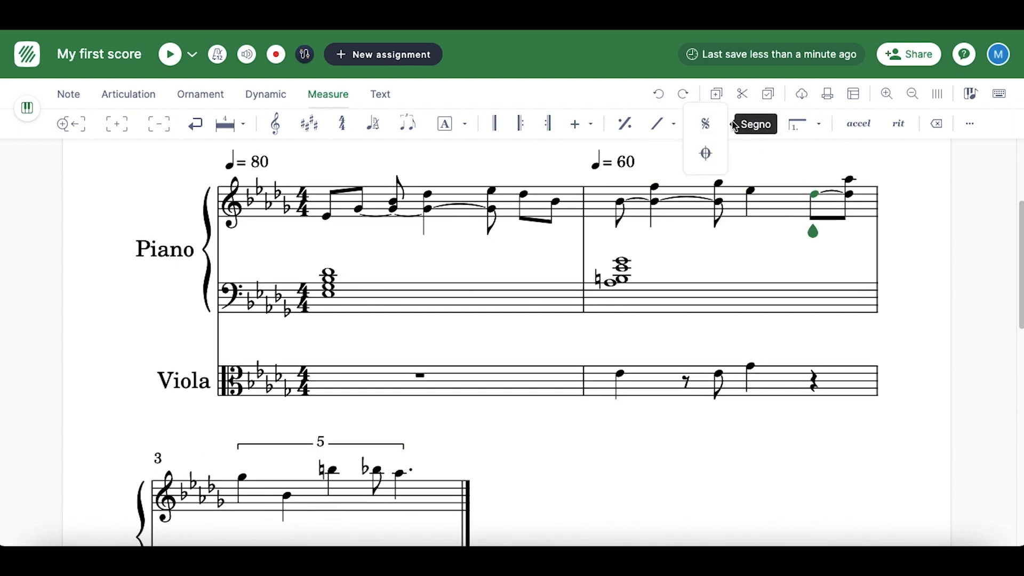
{"action": "left_click", "coordinate": [722, 124]}
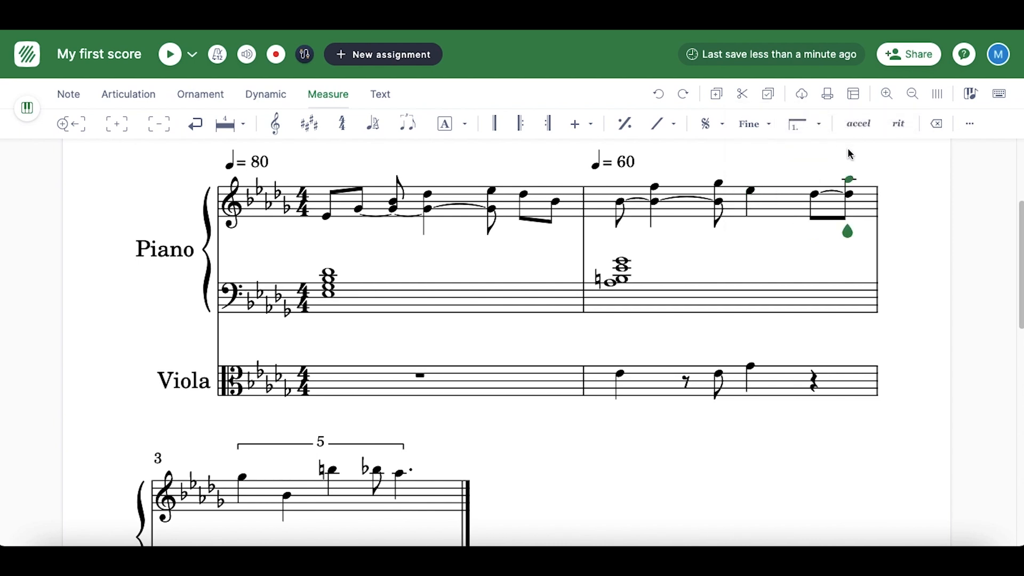
{"action": "left_click", "coordinate": [380, 94]}
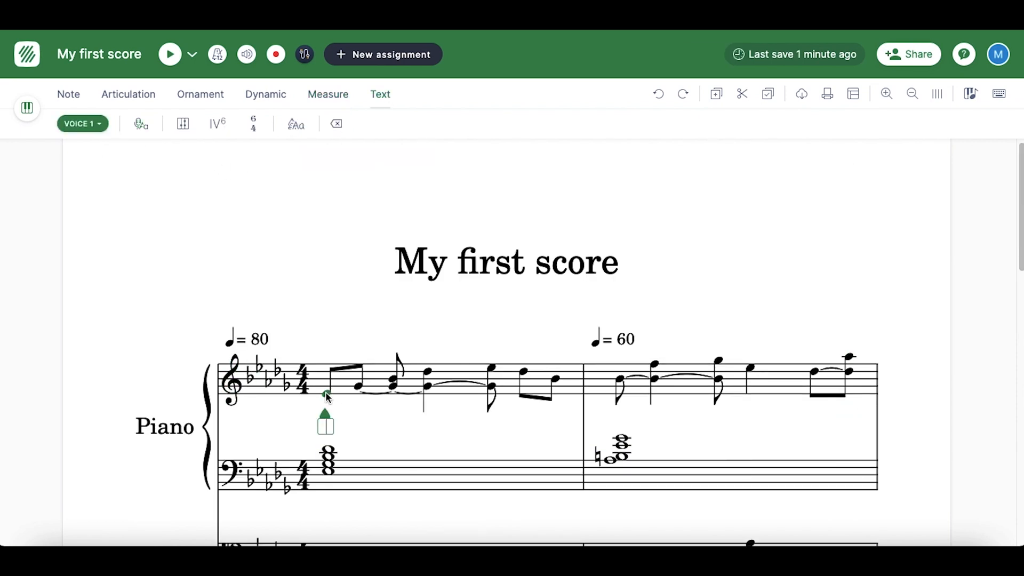
- Add lyrics 'I love to create' under the first notes and staff text 'Sing with grace' above
{"action": "left_click", "coordinate": [140, 124]}
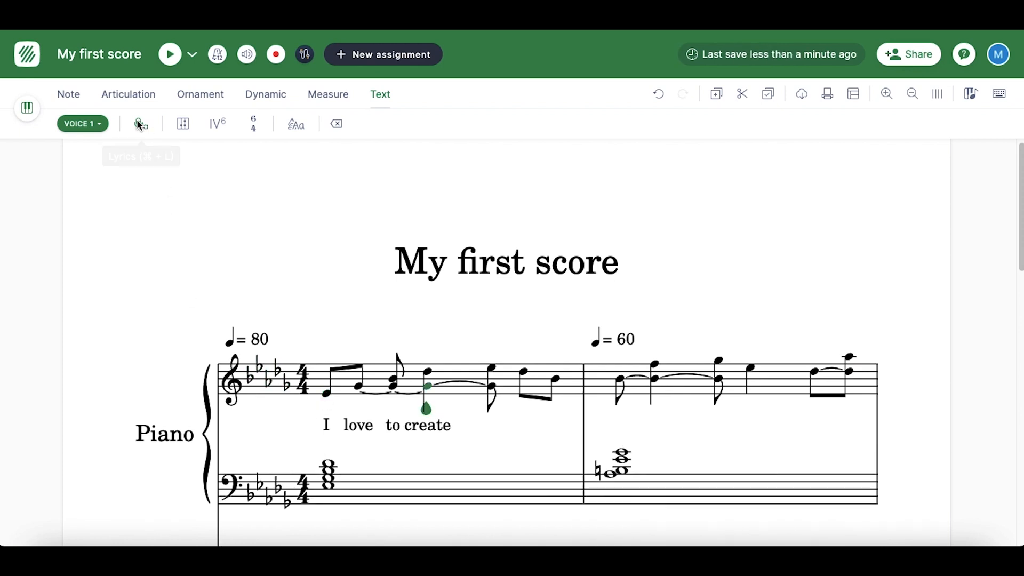
{"action": "mouse_move", "coordinate": [182, 123]}
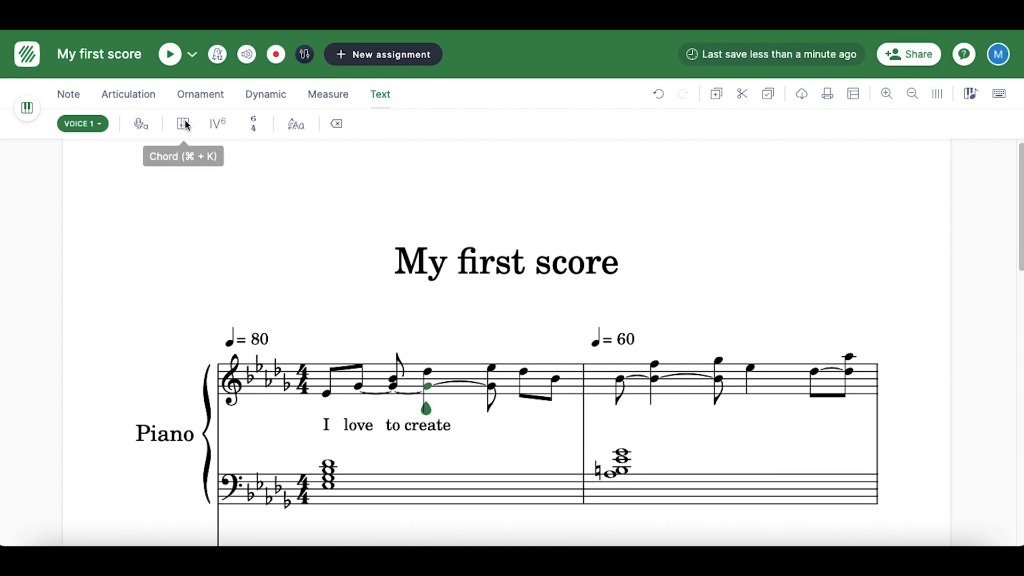
{"action": "left_click", "coordinate": [182, 124]}
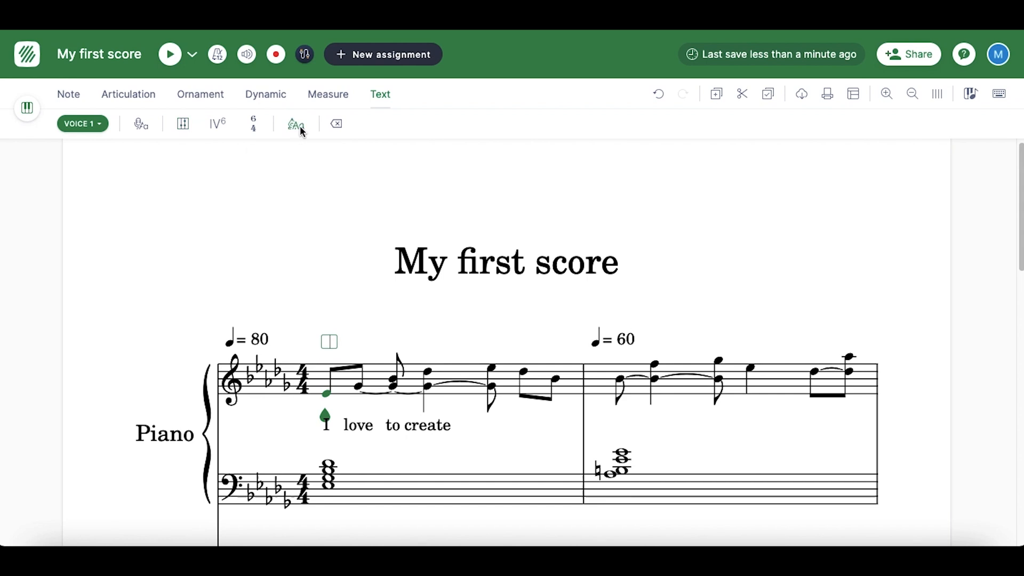
{"action": "type", "text": "Sing w"}
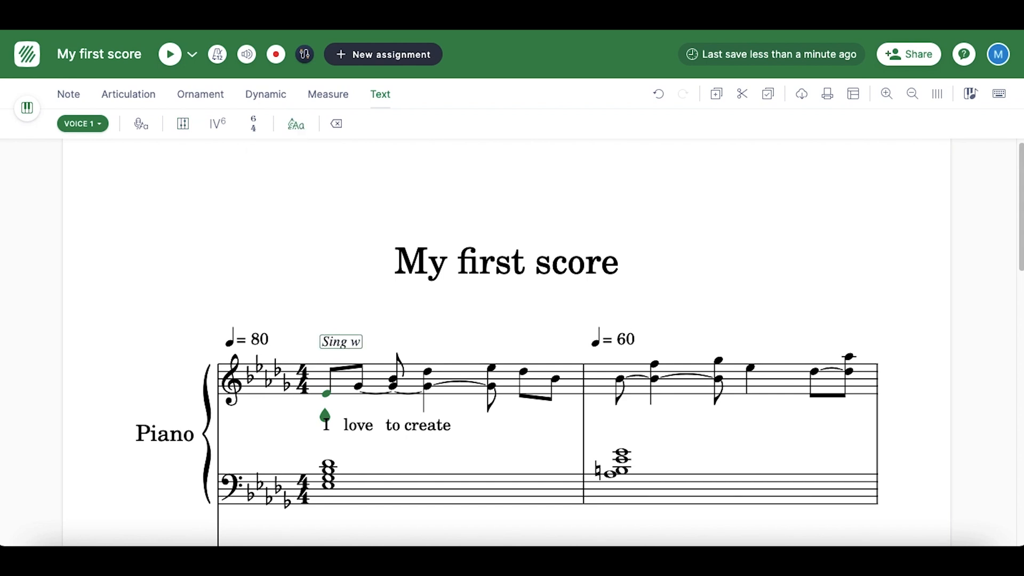
{"action": "type", "text": "ith grace"}
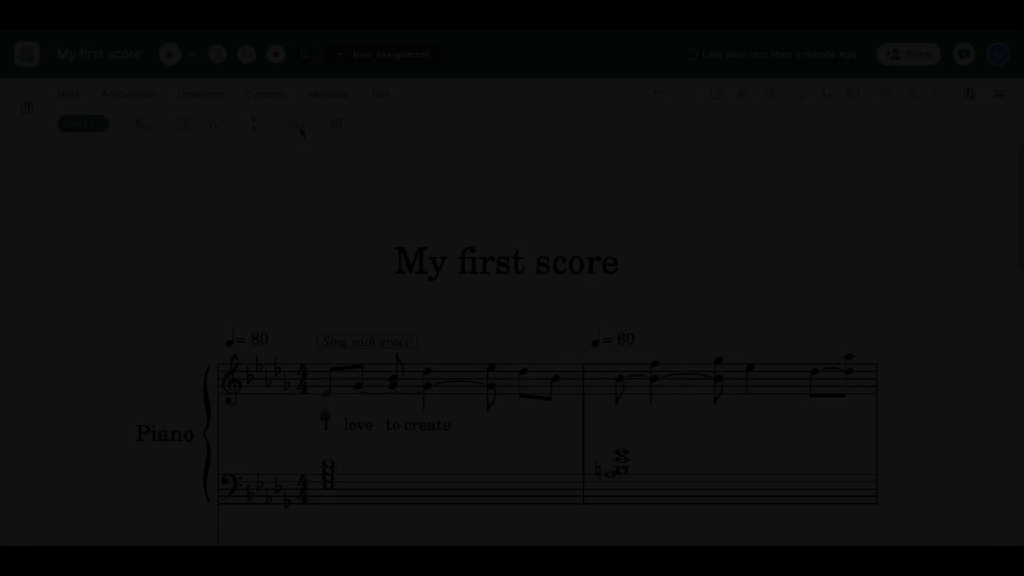
{"action": "mouse_move", "coordinate": [658, 95]}
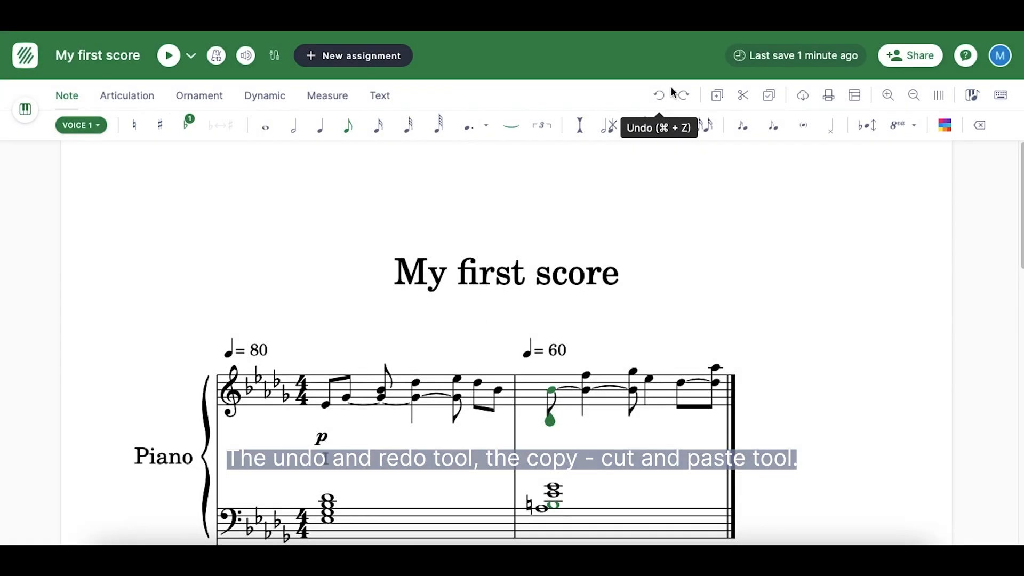
{"action": "mouse_move", "coordinate": [742, 95]}
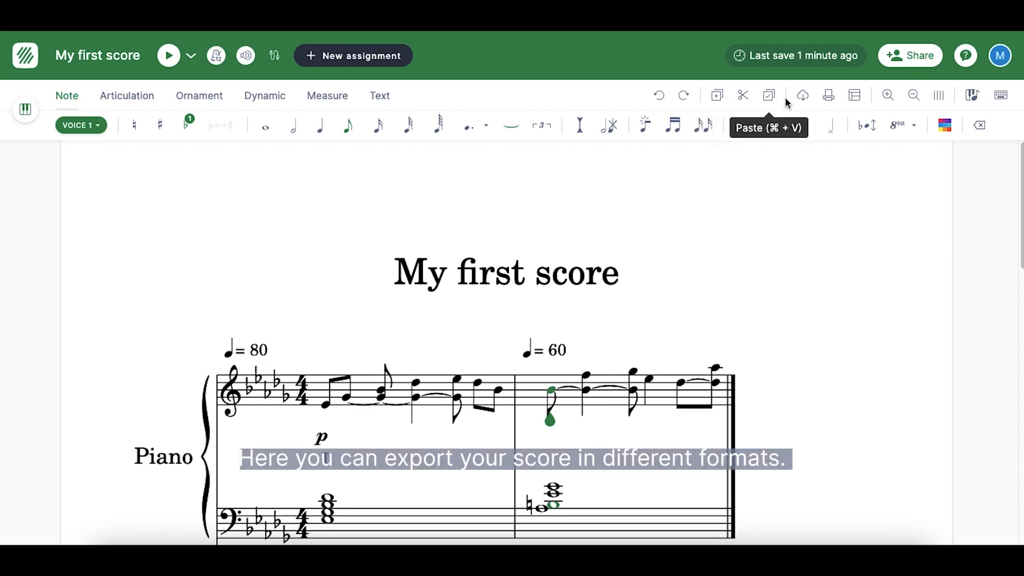
- Explore Printable PDF export with Single parts, then return to the export format list
{"action": "left_click", "coordinate": [802, 95]}
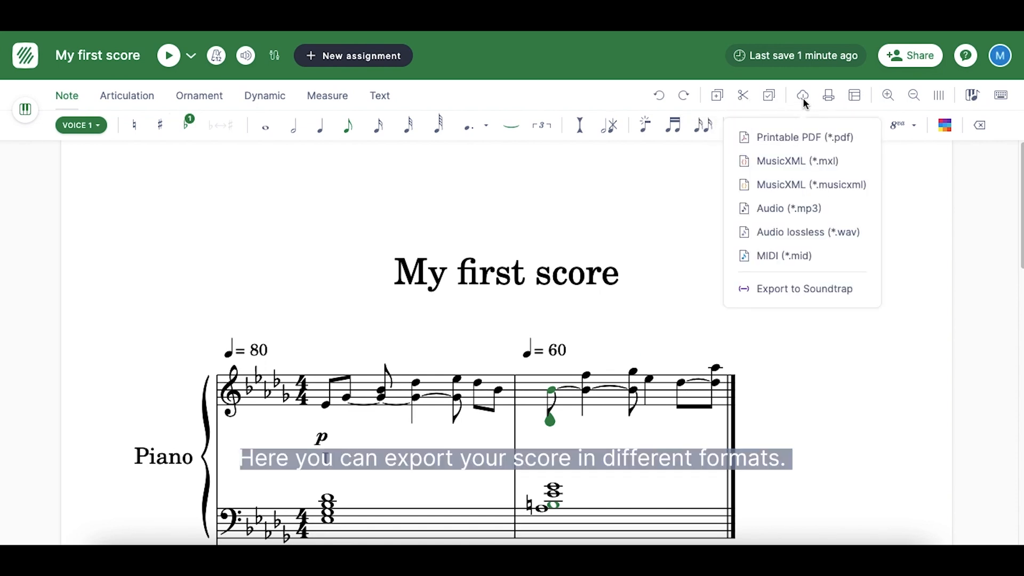
{"action": "left_click", "coordinate": [805, 138]}
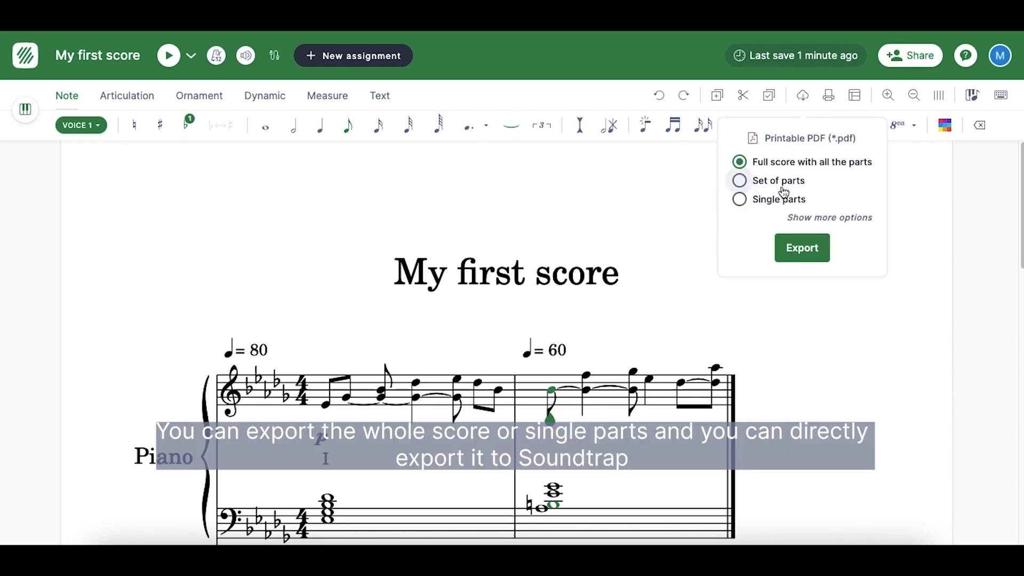
{"action": "left_click", "coordinate": [738, 199]}
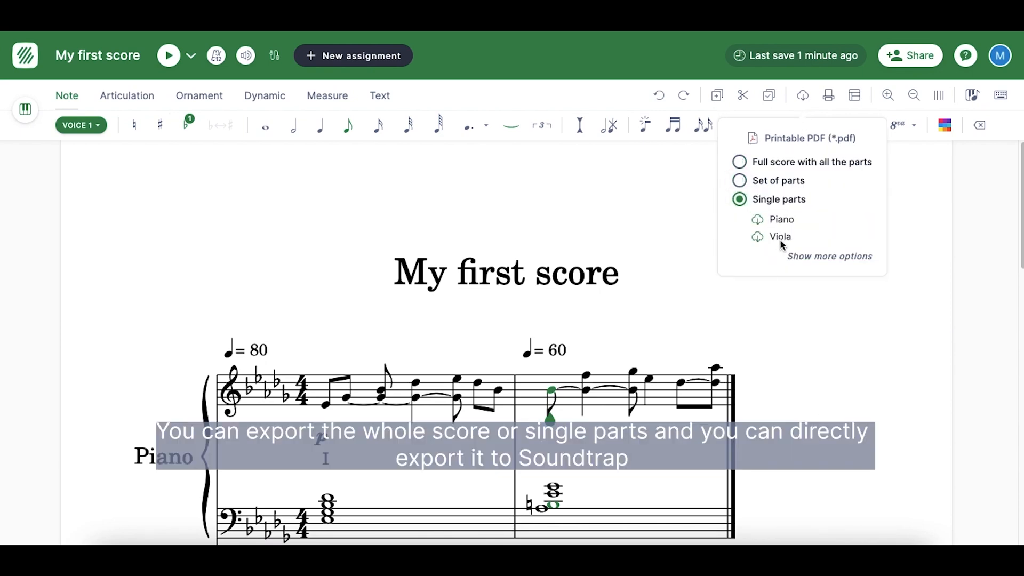
{"action": "left_click", "coordinate": [827, 256]}
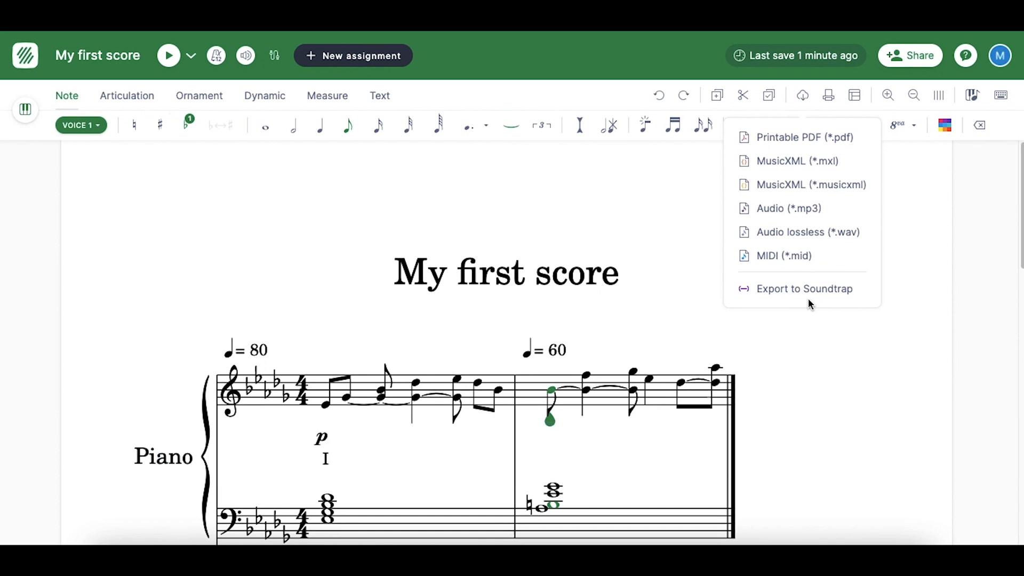
{"action": "mouse_move", "coordinate": [853, 96]}
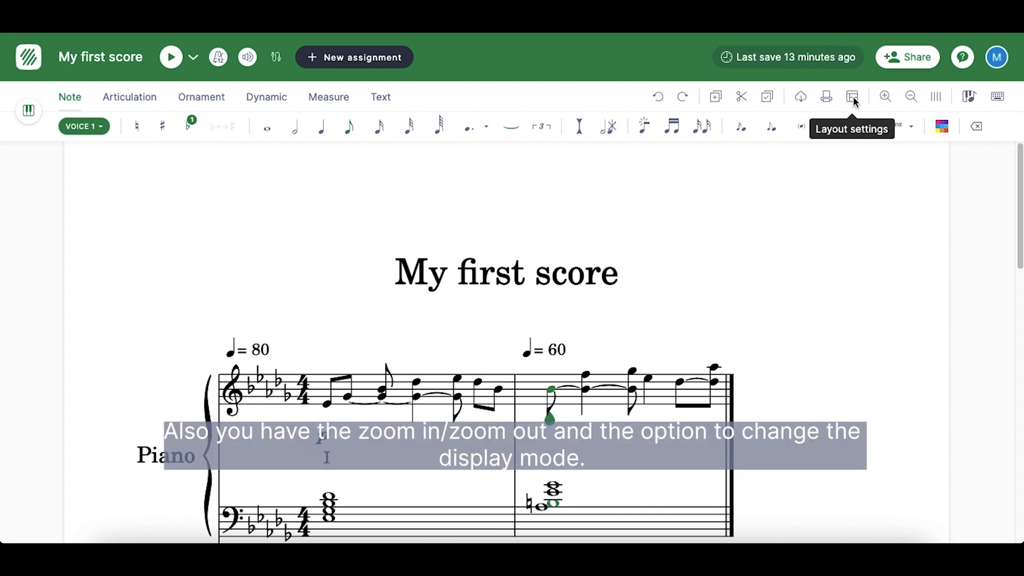
{"action": "mouse_move", "coordinate": [885, 97]}
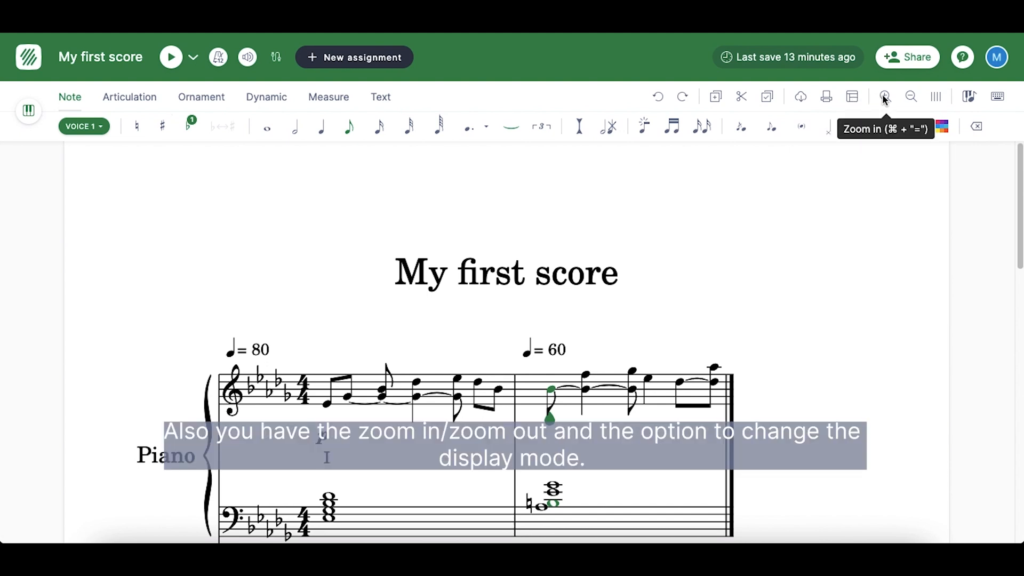
{"action": "mouse_move", "coordinate": [910, 97]}
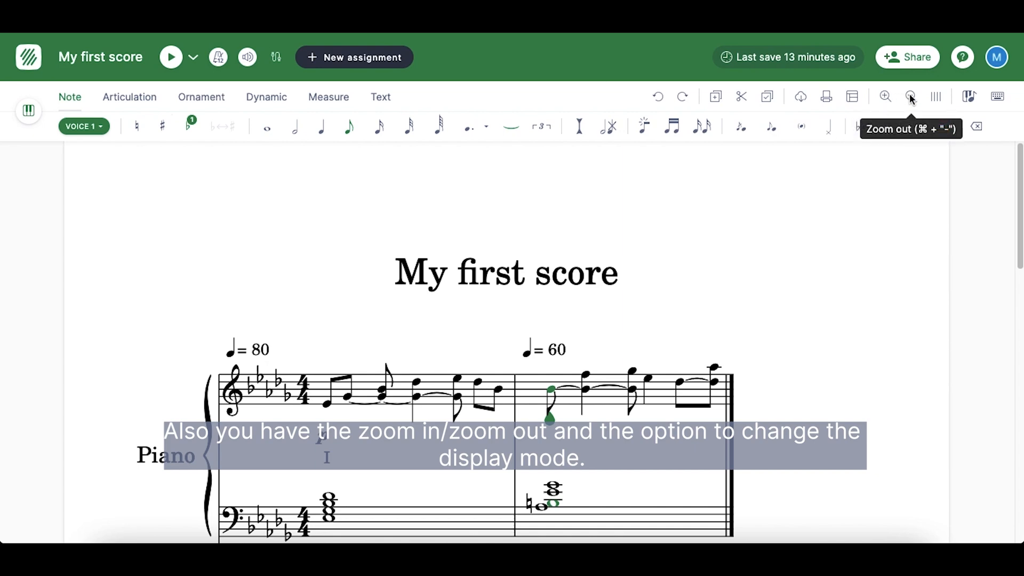
{"action": "mouse_move", "coordinate": [935, 97]}
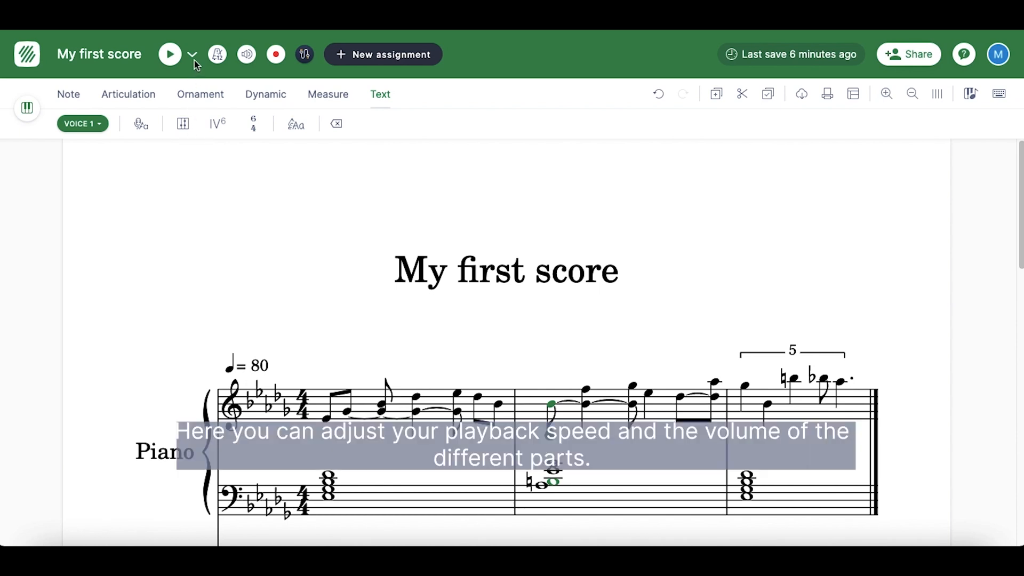
{"action": "left_click", "coordinate": [192, 54]}
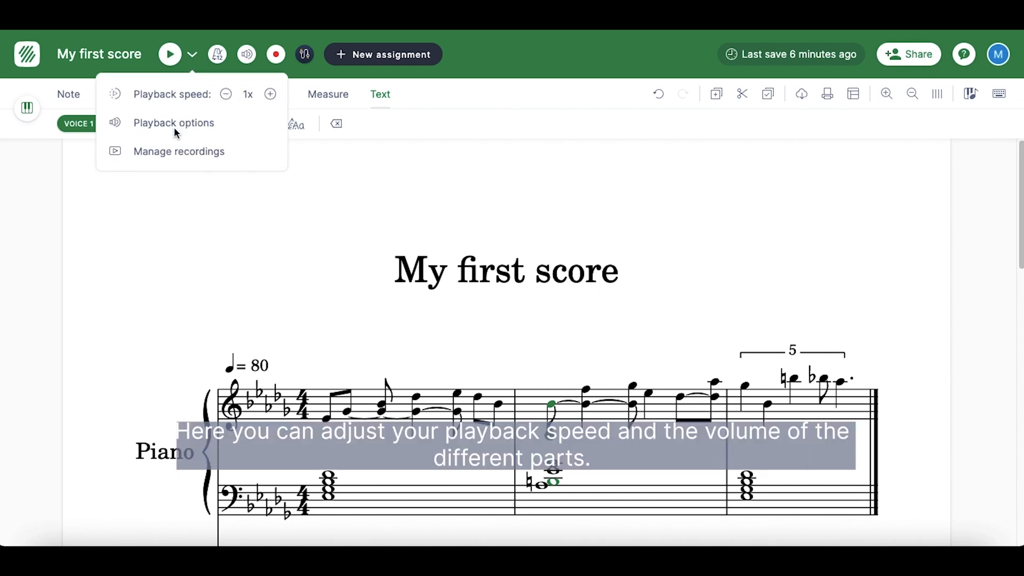
{"action": "left_click", "coordinate": [174, 122]}
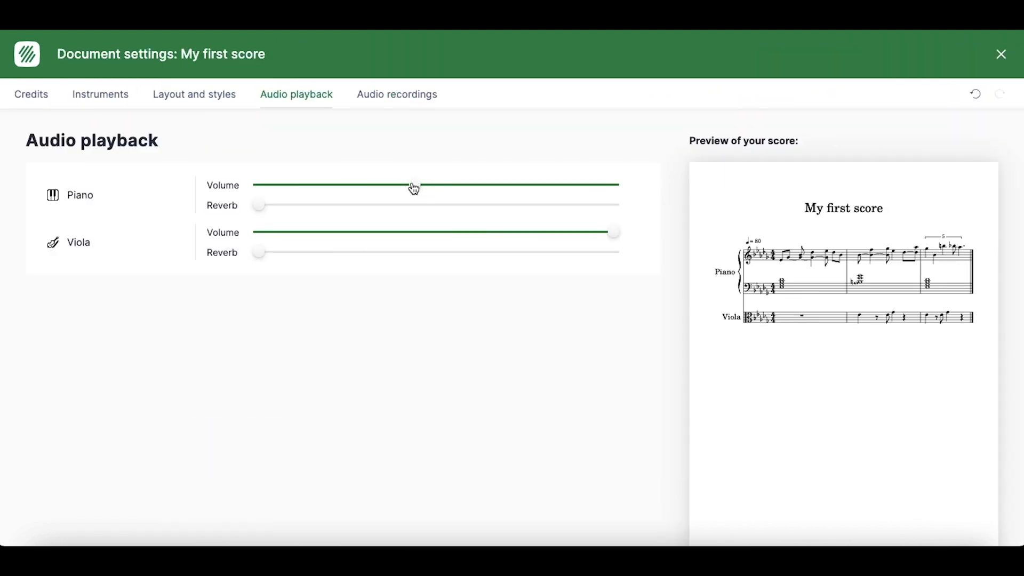
{"action": "left_click", "coordinate": [1000, 55]}
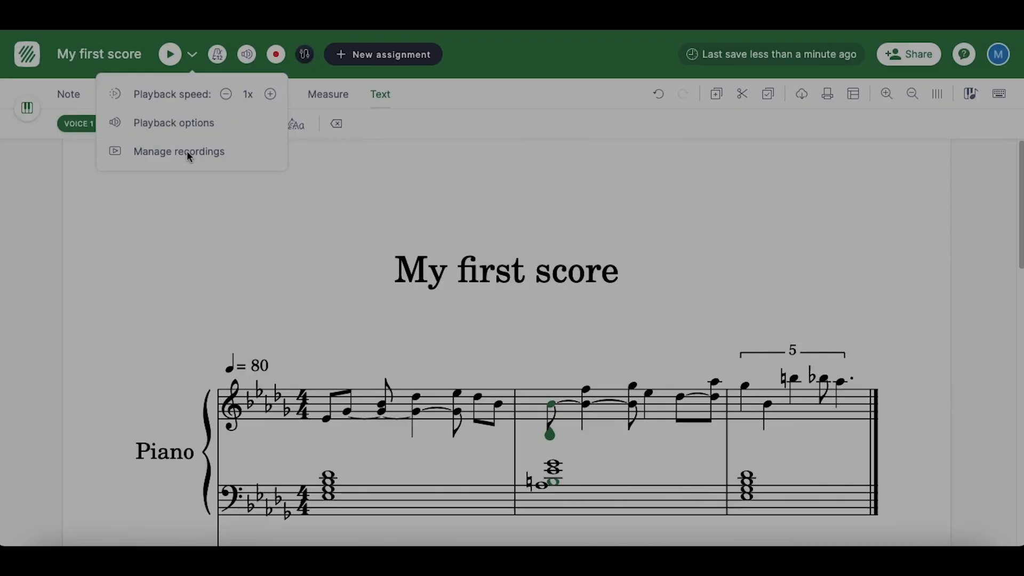
{"action": "left_click", "coordinate": [178, 150]}
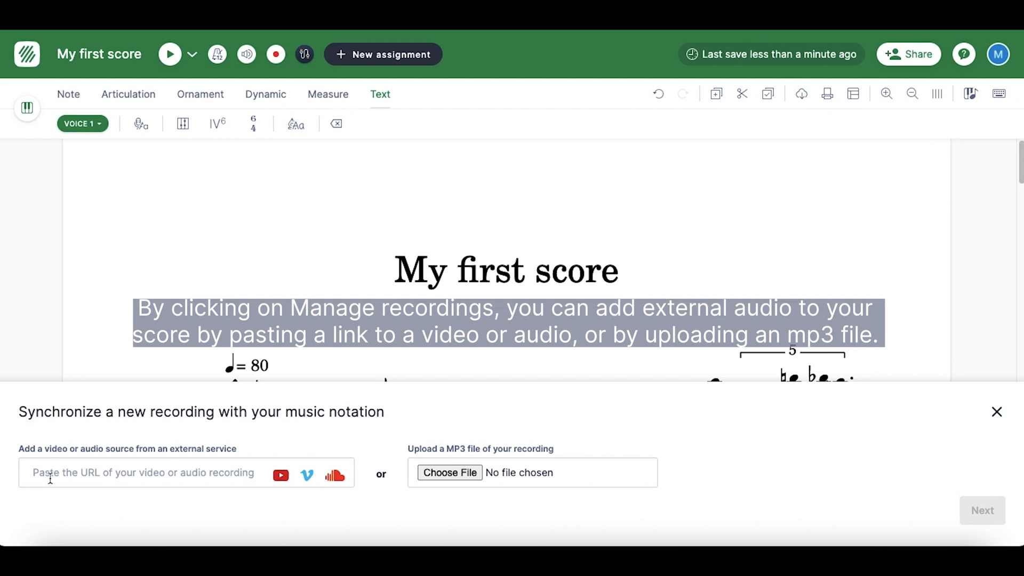
{"action": "left_click", "coordinate": [996, 412]}
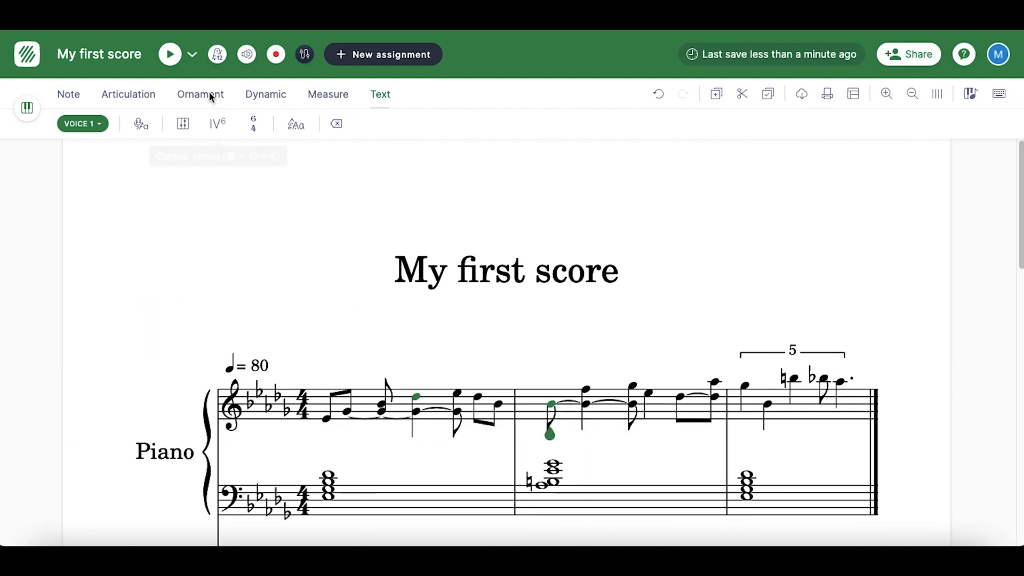
- Show the part volume mixer, start a MIDI recording, and open the MIDI device settings
{"action": "left_click", "coordinate": [216, 55]}
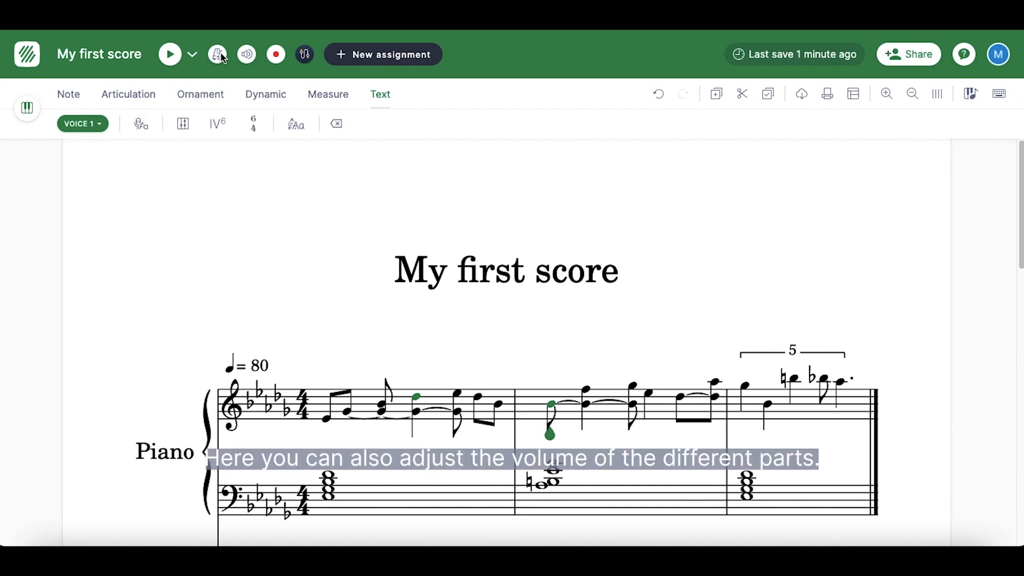
{"action": "left_click", "coordinate": [247, 55]}
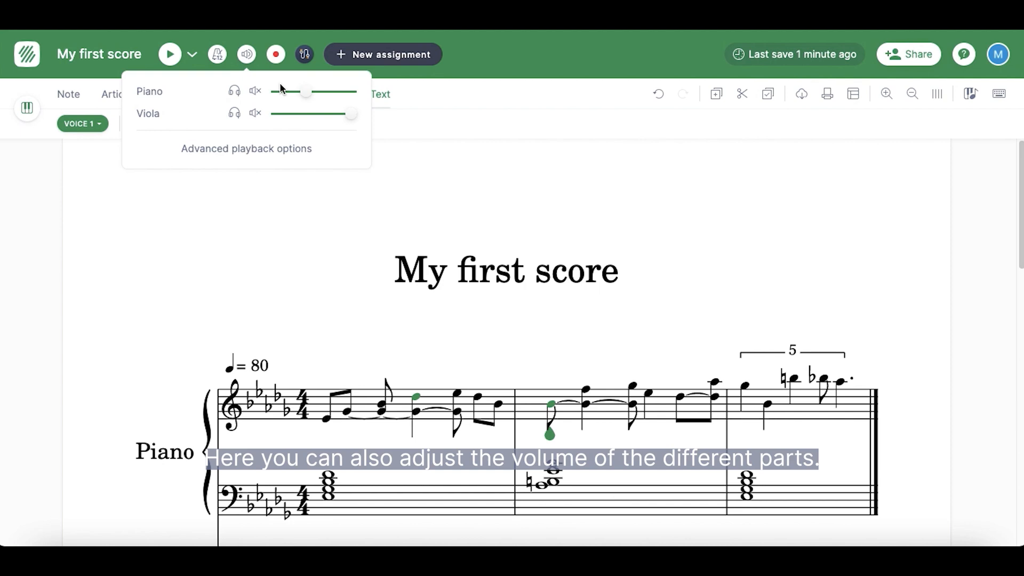
{"action": "left_click", "coordinate": [275, 54]}
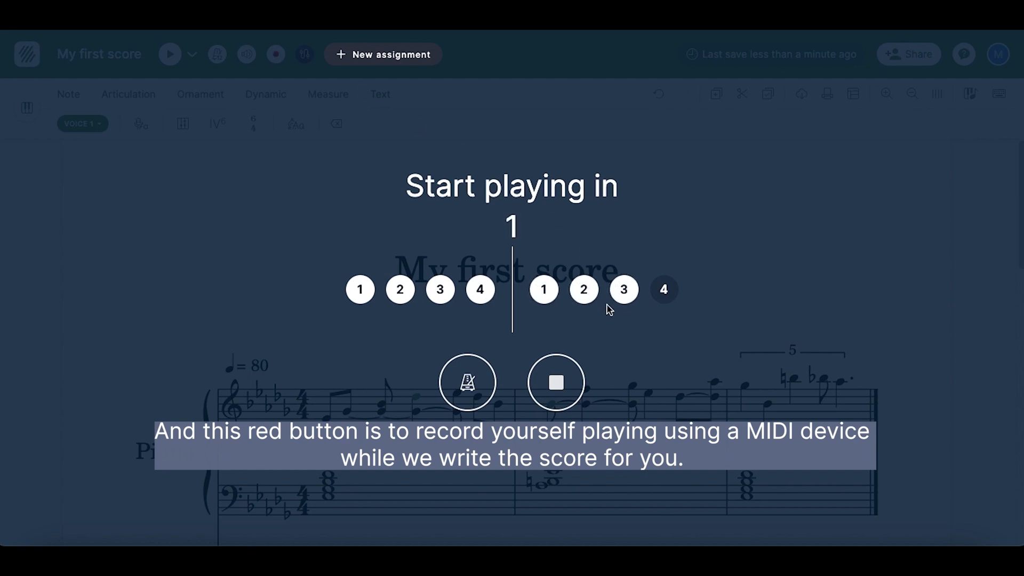
{"action": "left_click", "coordinate": [304, 54]}
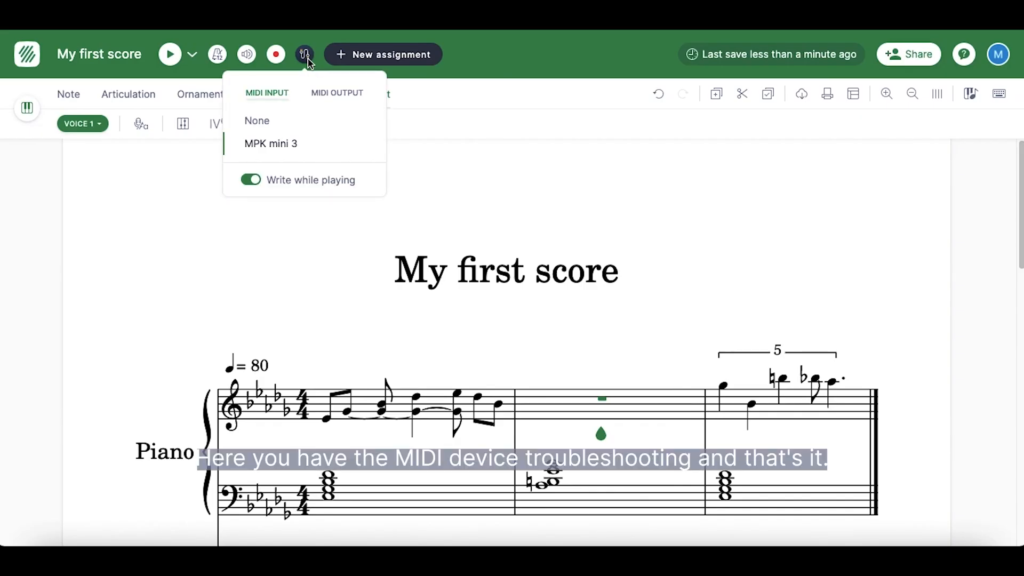